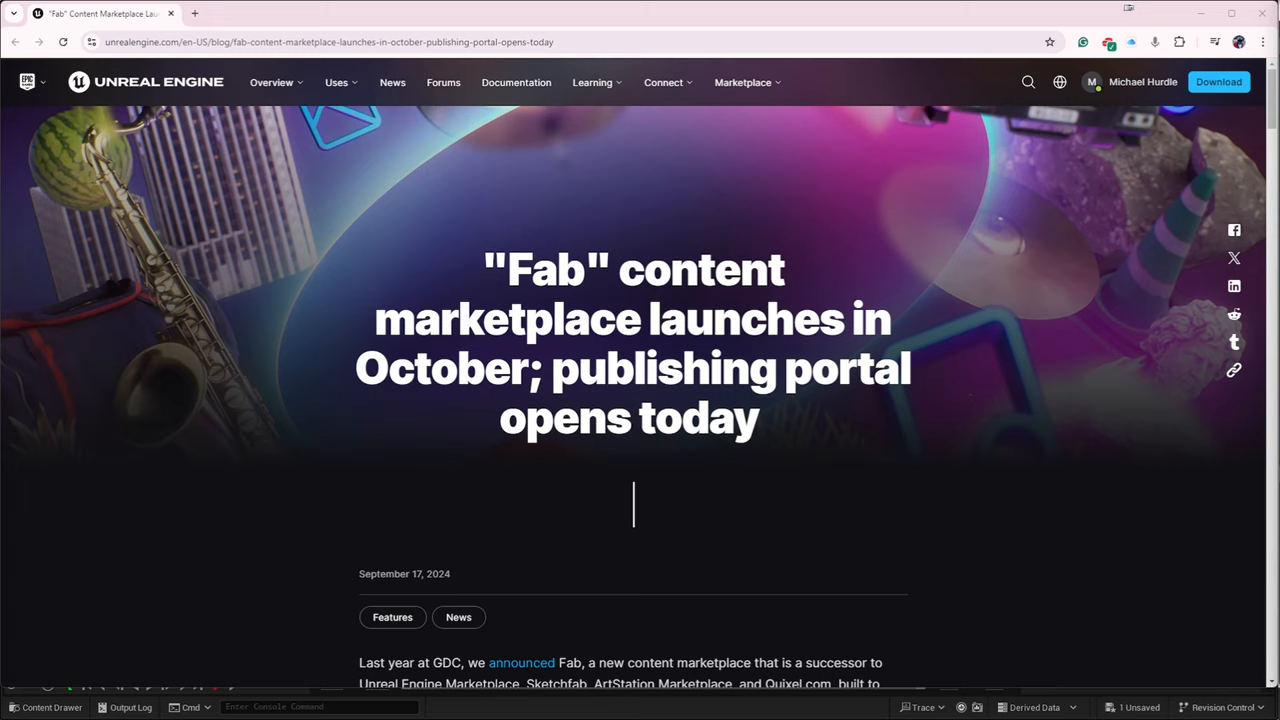
mouse_move(1130, 340)
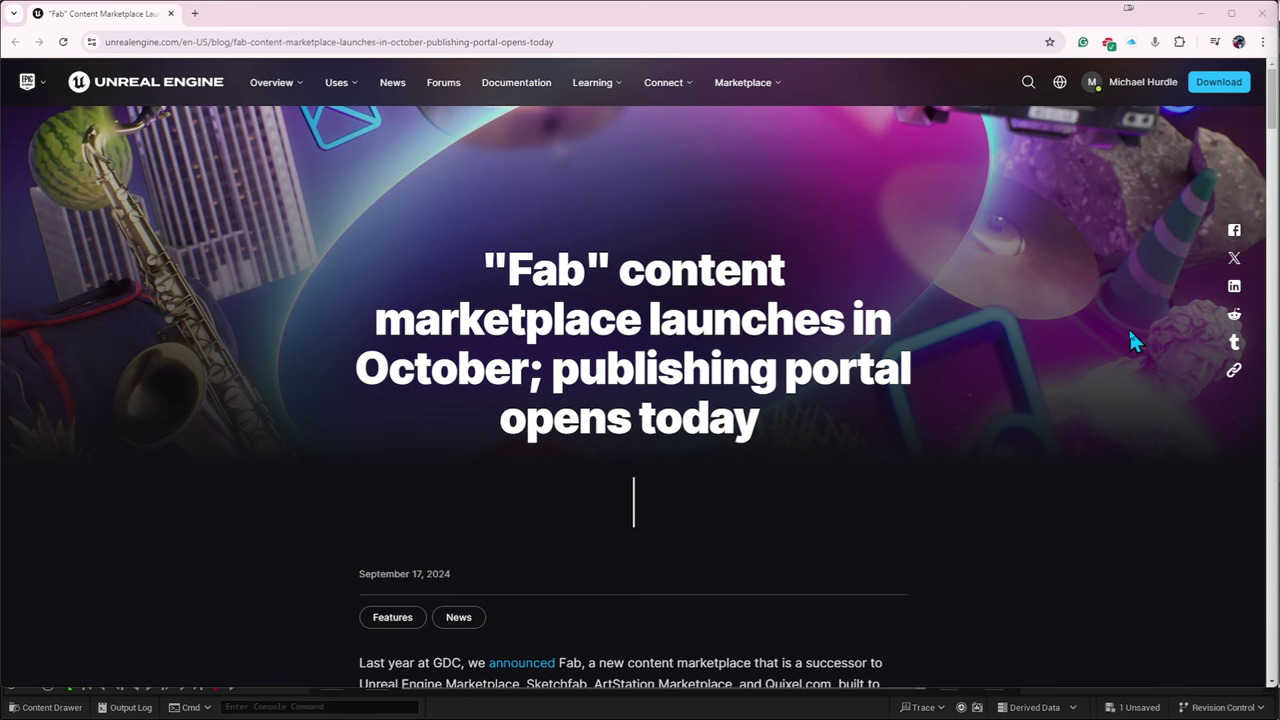
mouse_move(1104, 344)
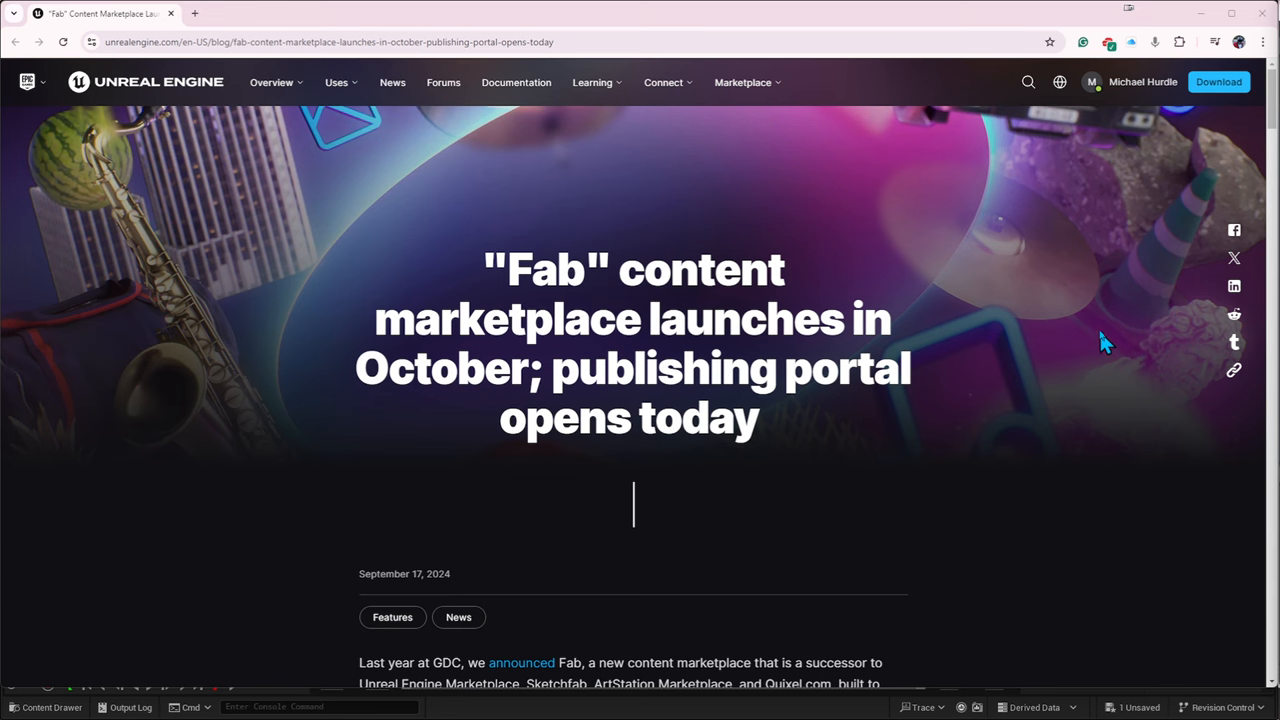
- Scroll down the Fab blog article through the launch feature bullets
scroll(down, 3)
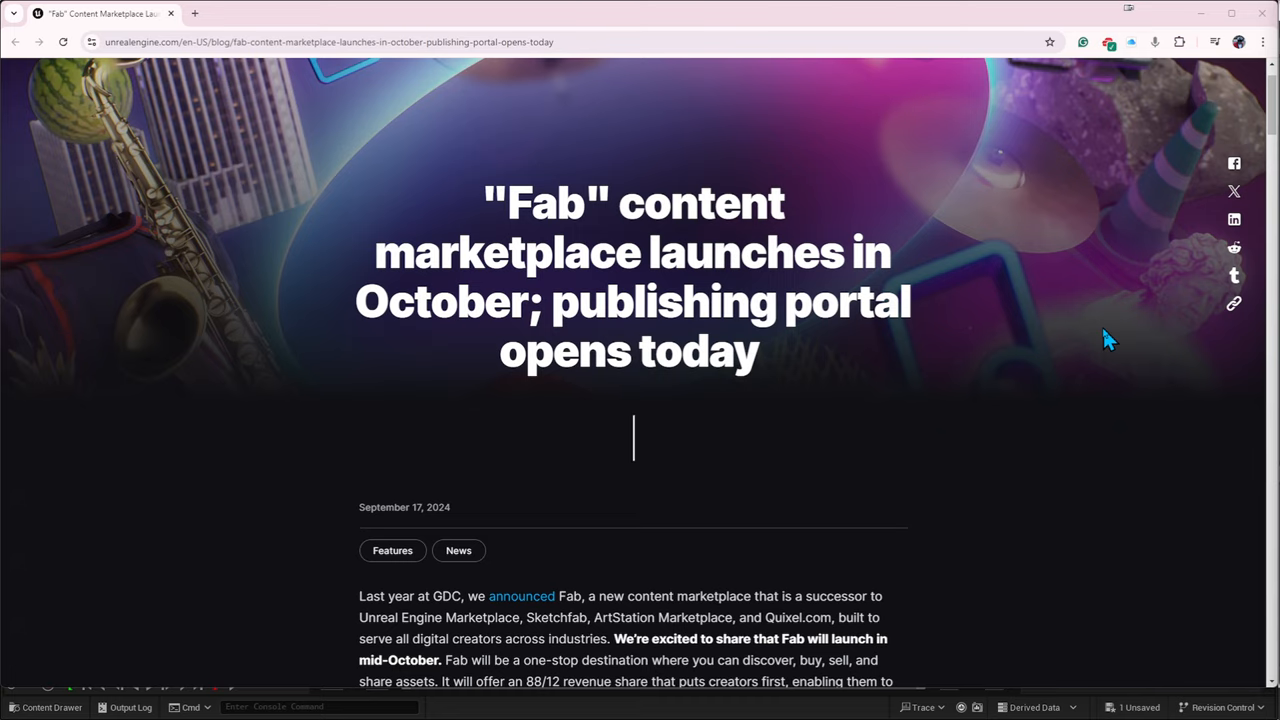
scroll(down, 3)
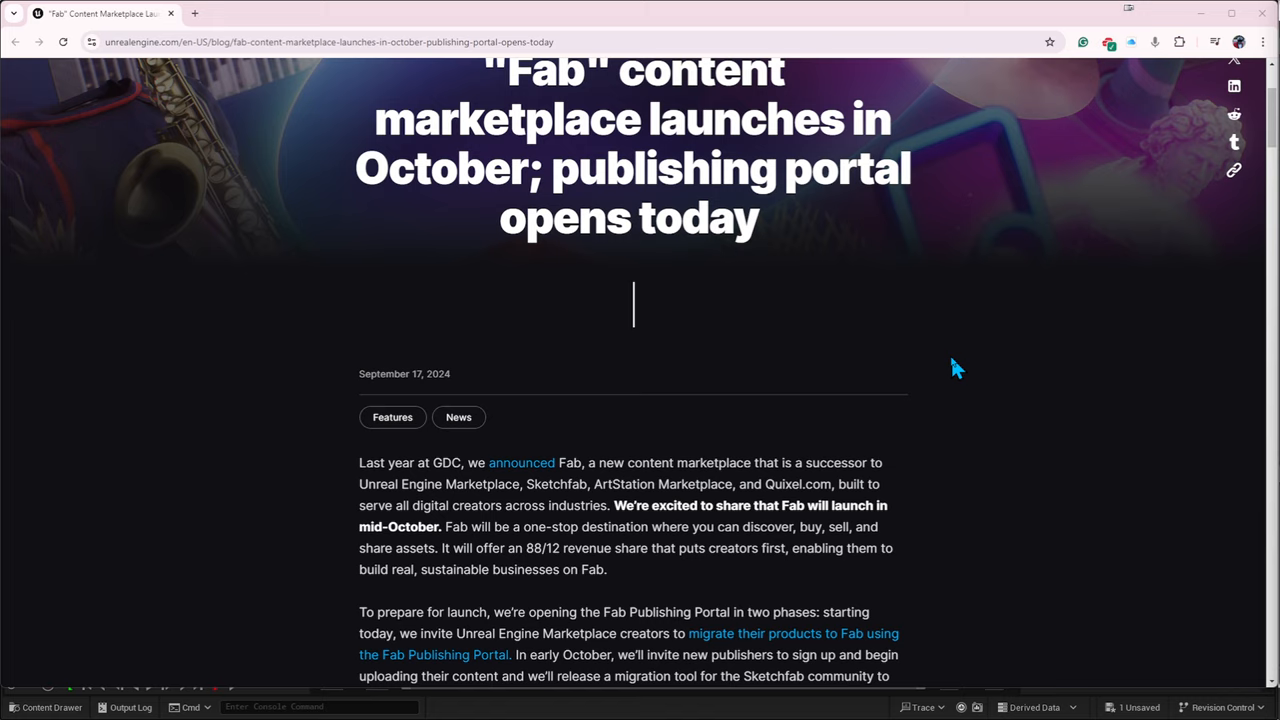
scroll(down, 3)
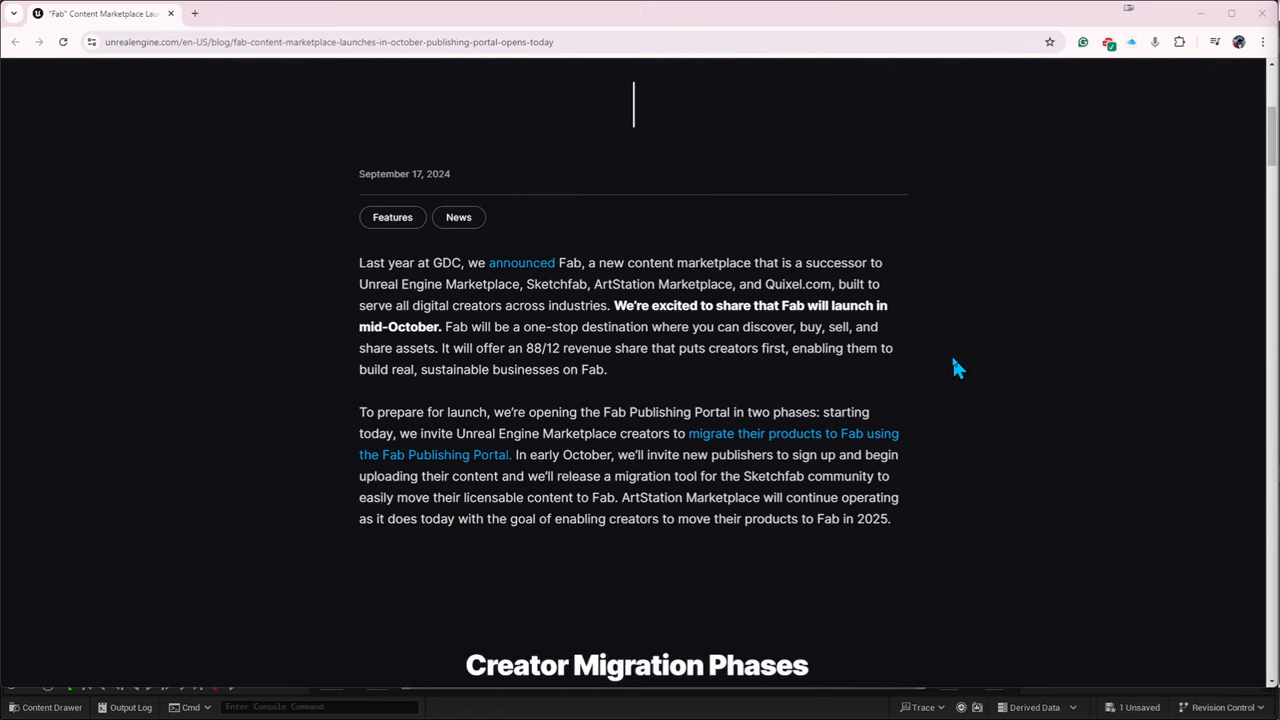
scroll(down, 3)
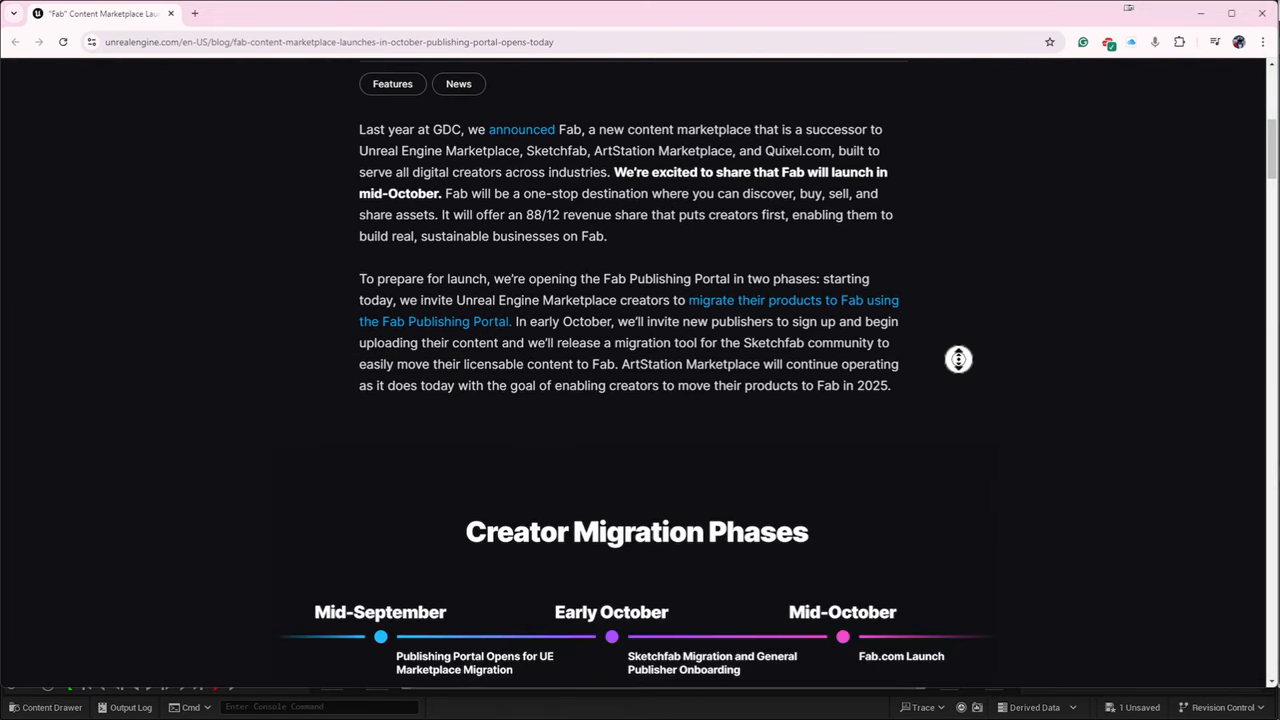
scroll(down, 3)
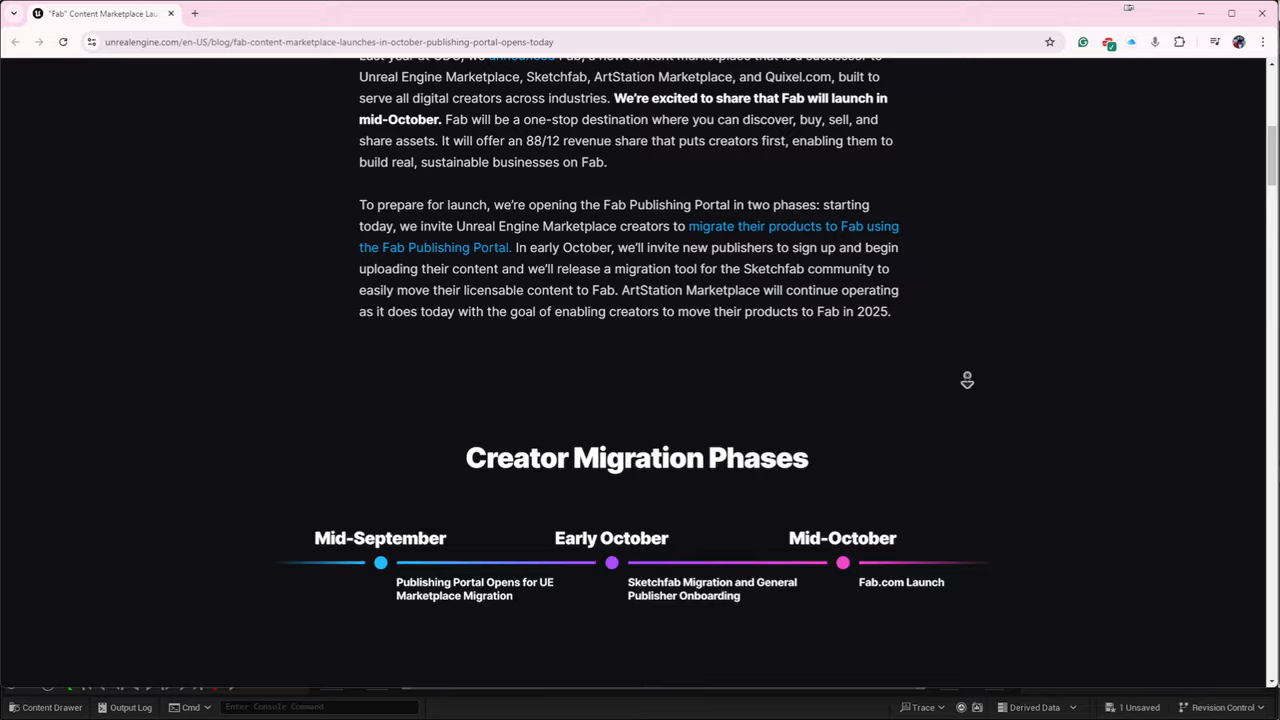
scroll(down, 3)
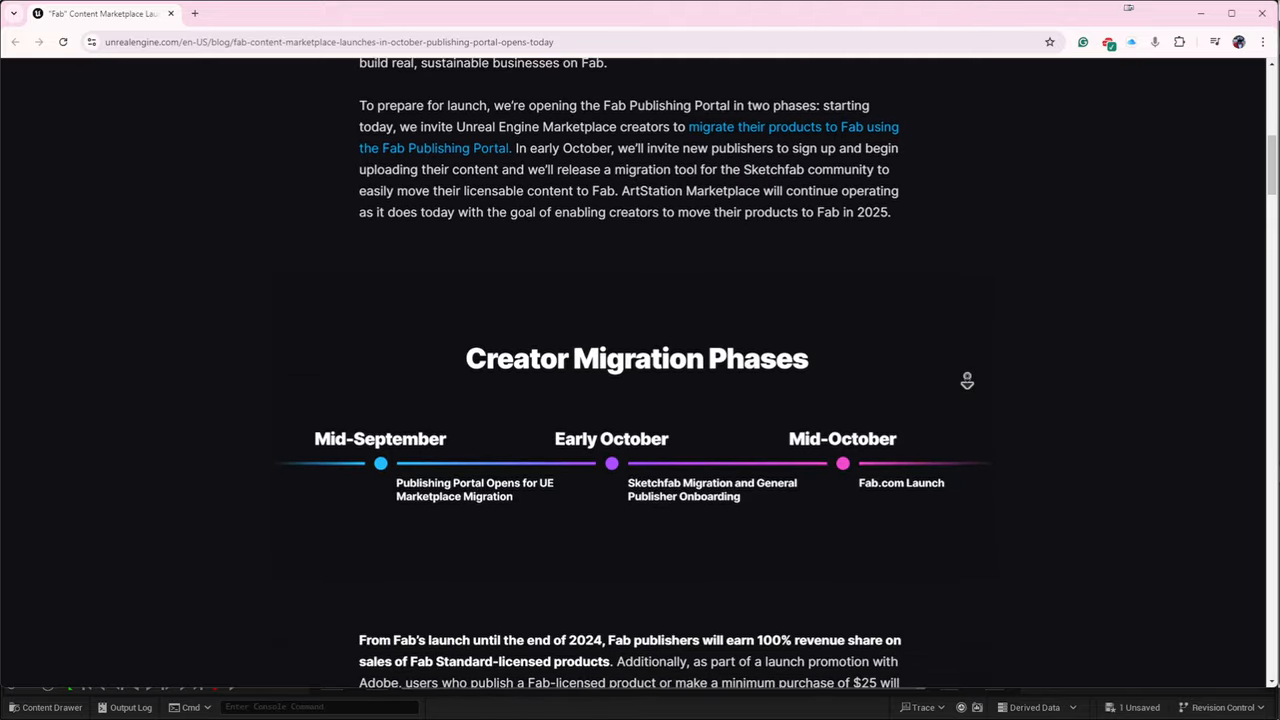
scroll(down, 3)
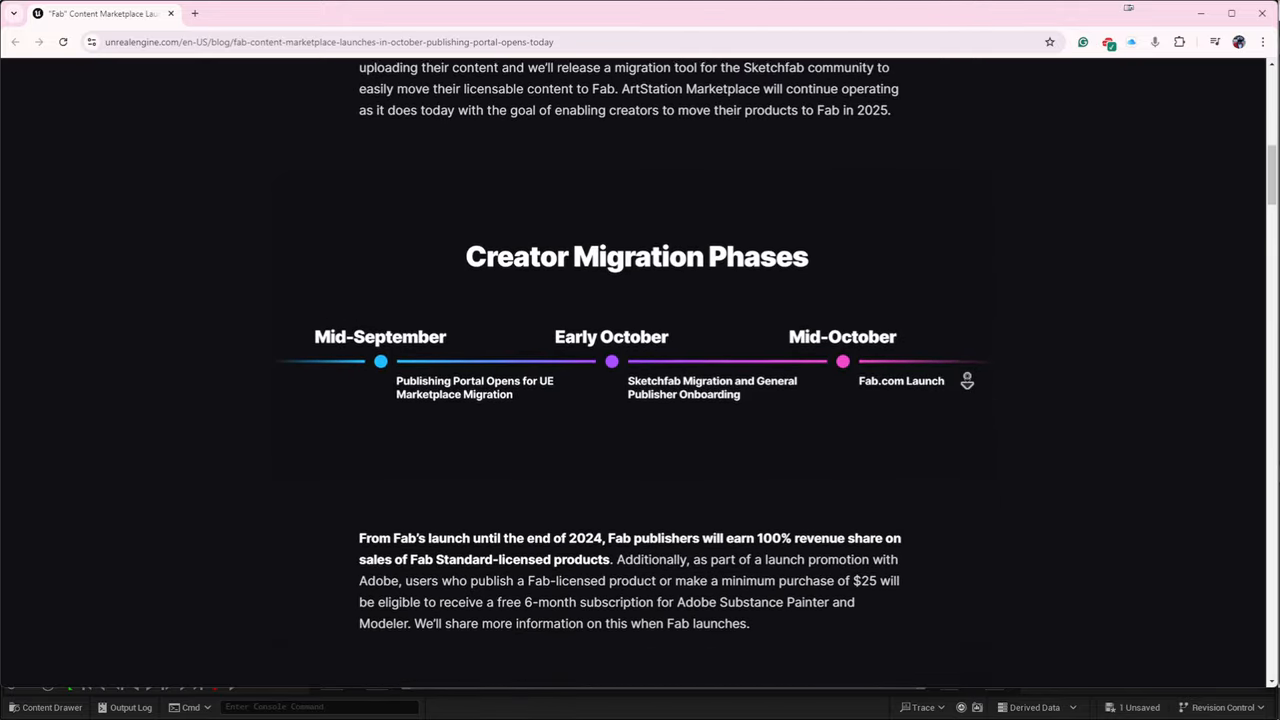
scroll(down, 3)
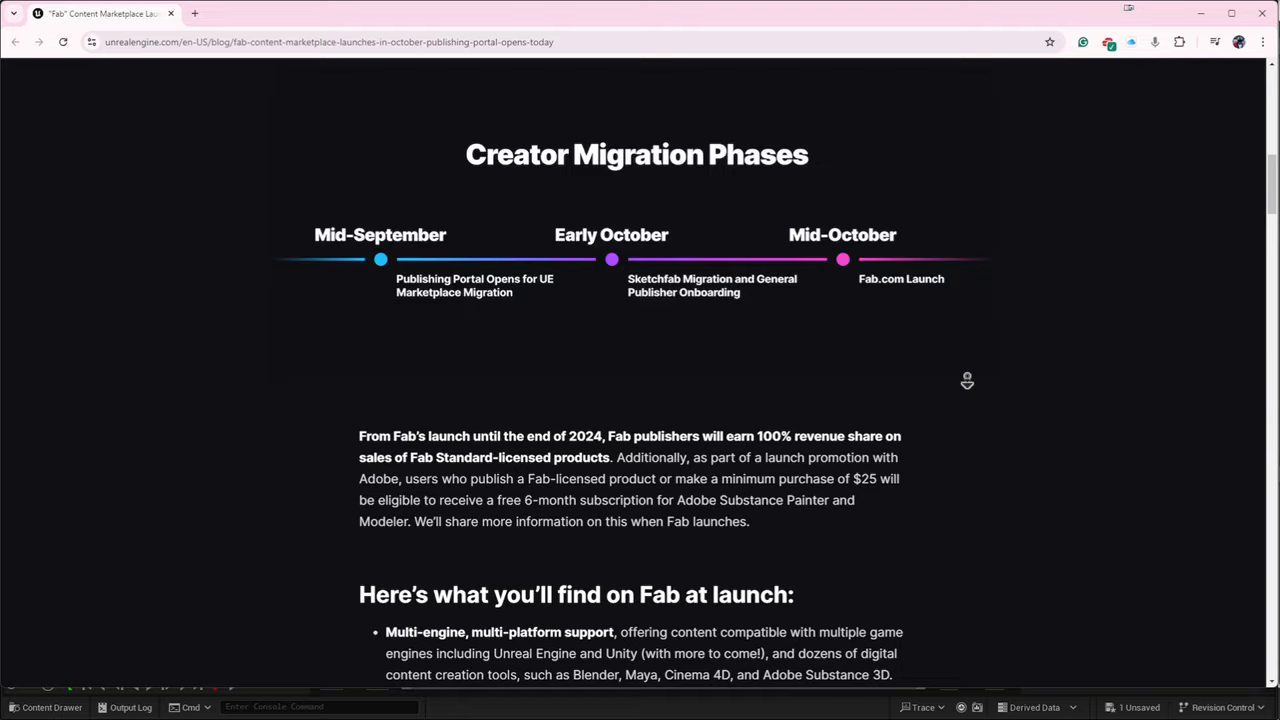
scroll(down, 3)
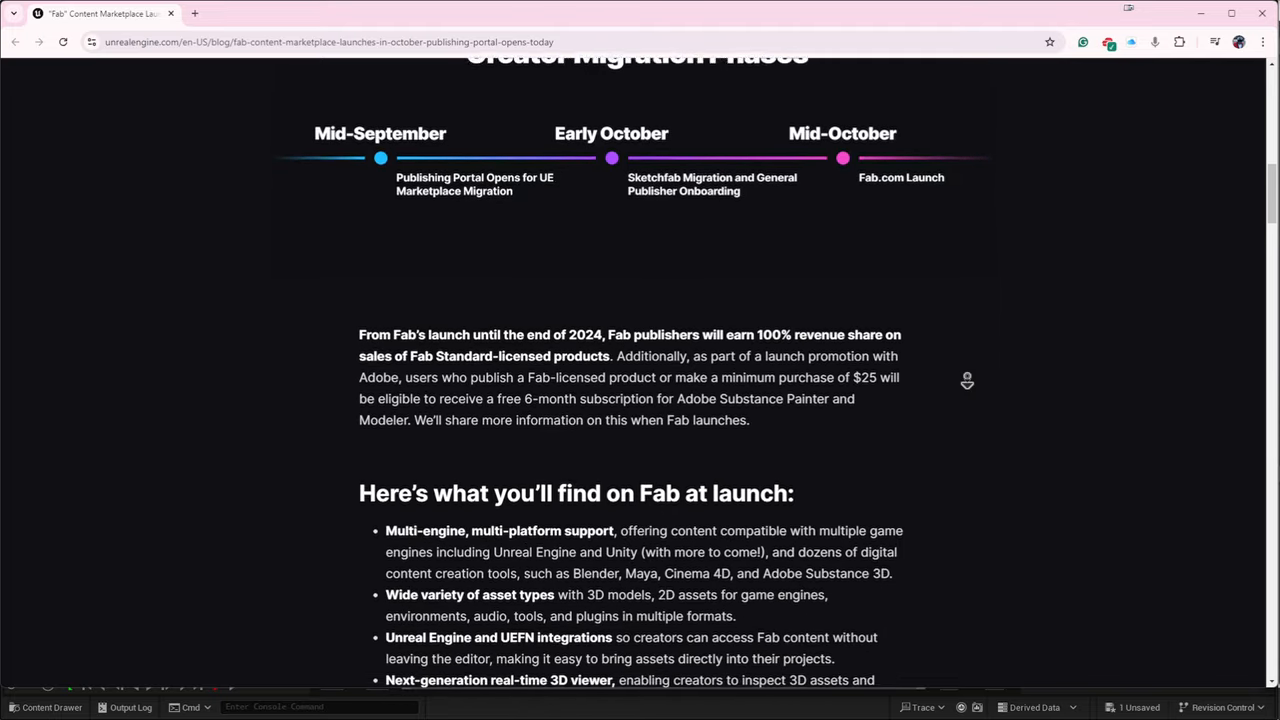
scroll(down, 3)
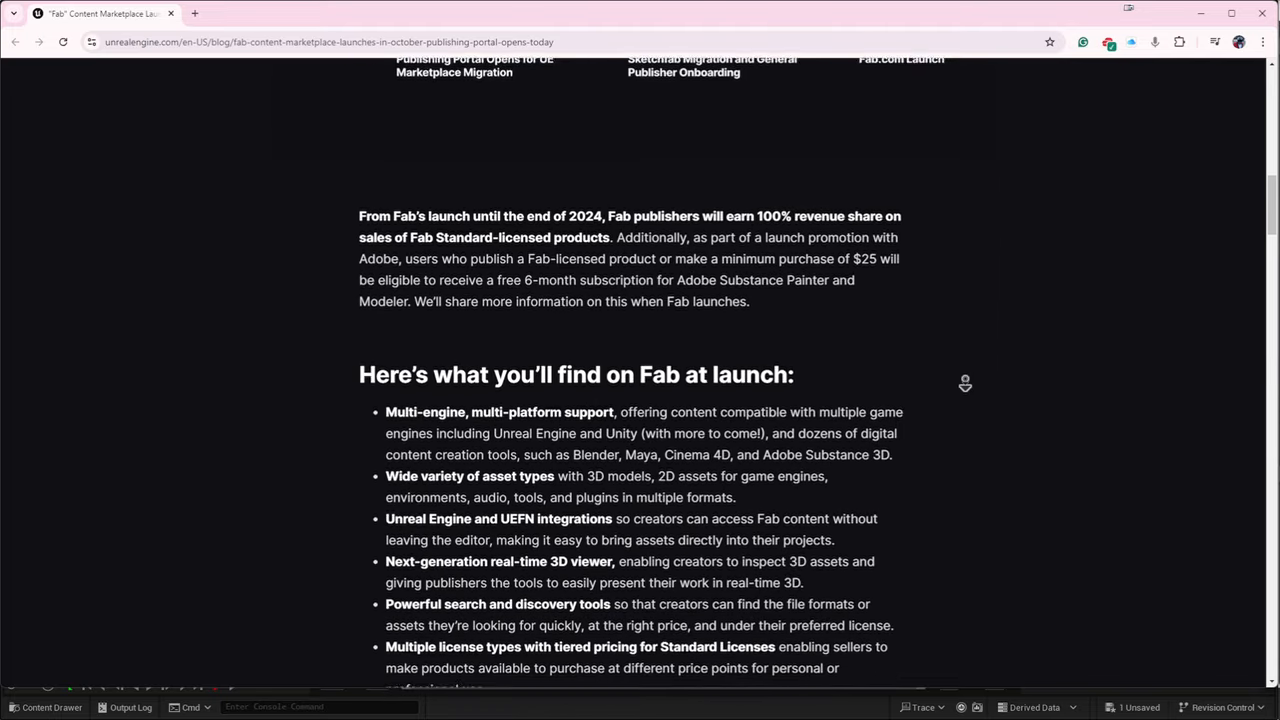
scroll(down, 3)
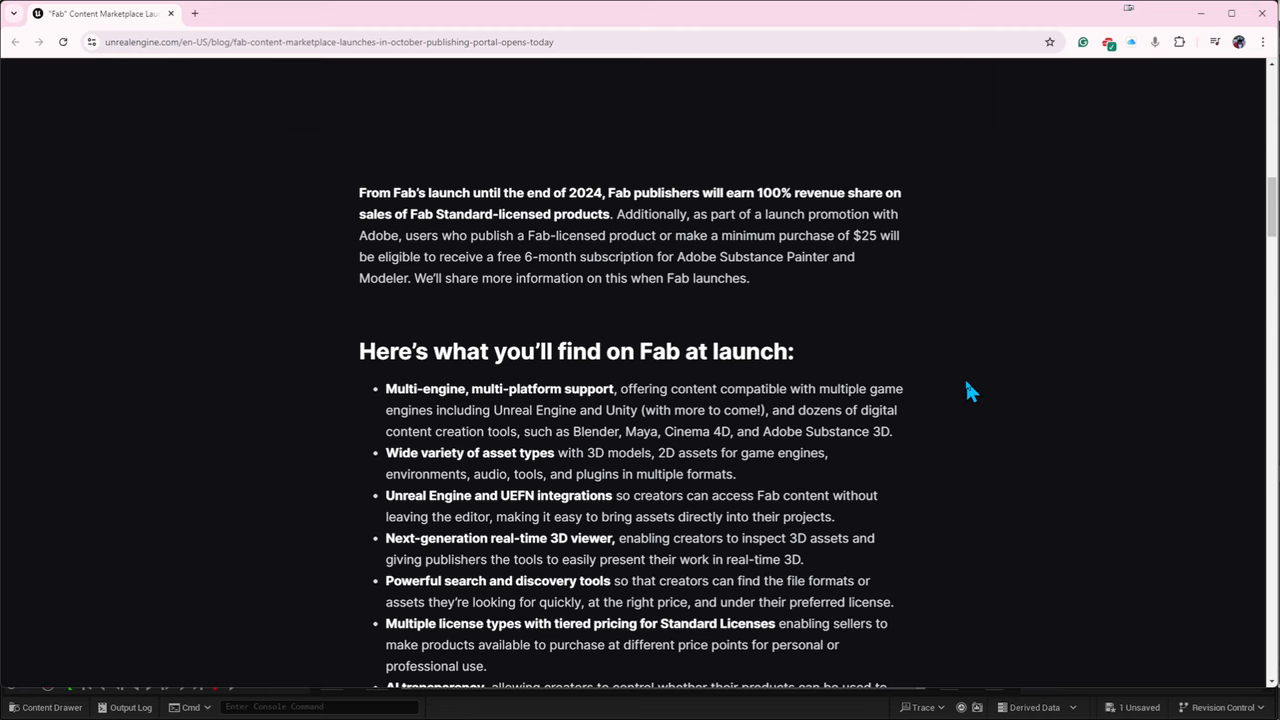
scroll(up, 3)
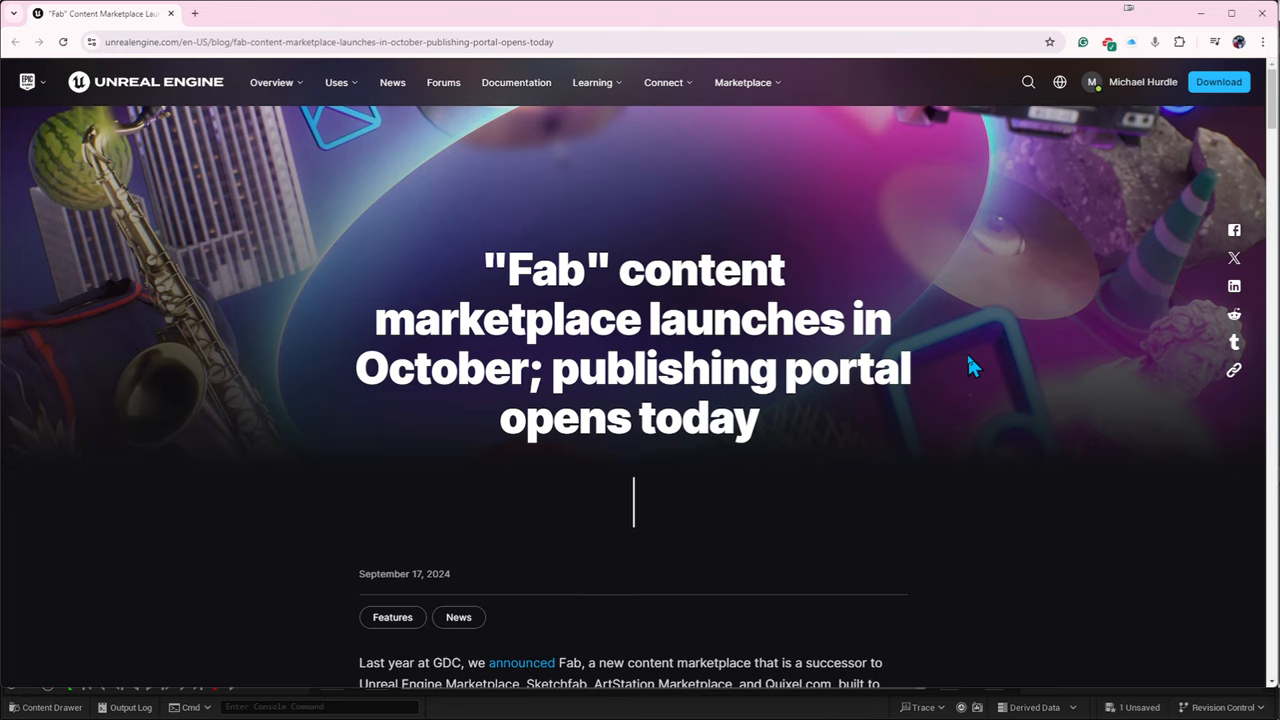
- Continue past the embedded Fab preview to the Unreal Engine Marketplace section
scroll(down, 3)
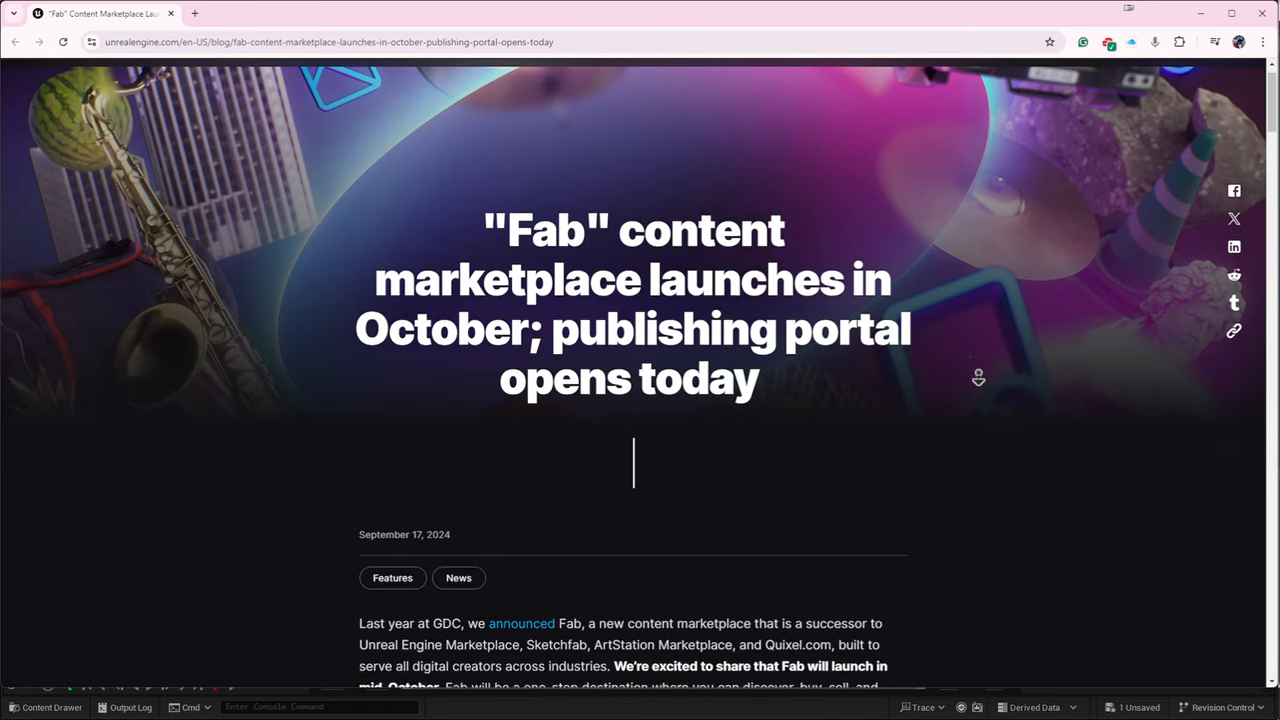
scroll(down, 3)
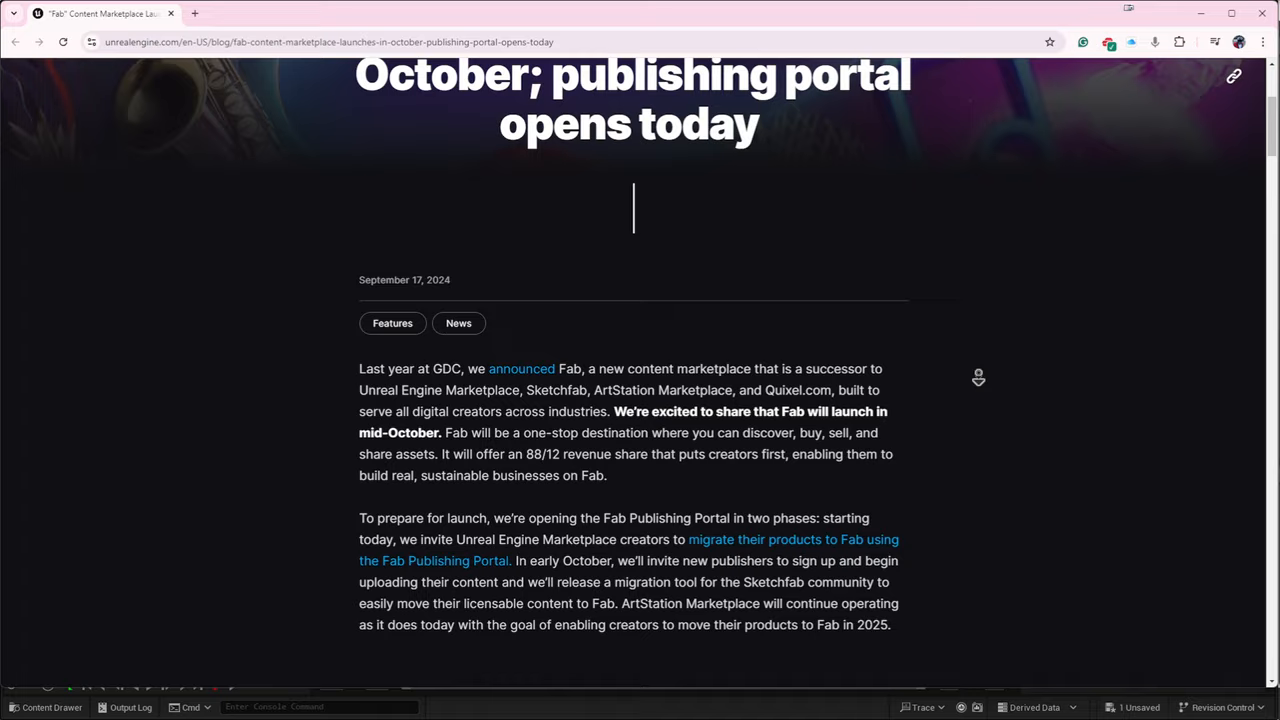
scroll(down, 3)
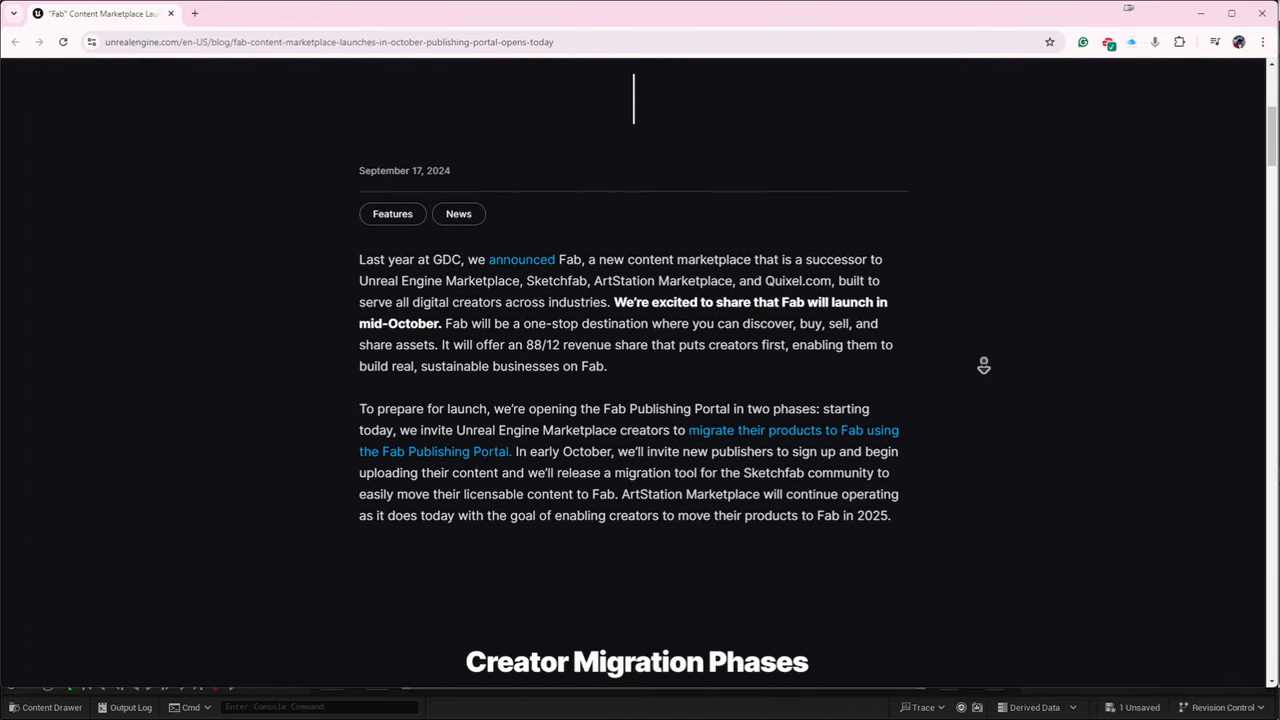
scroll(down, 3)
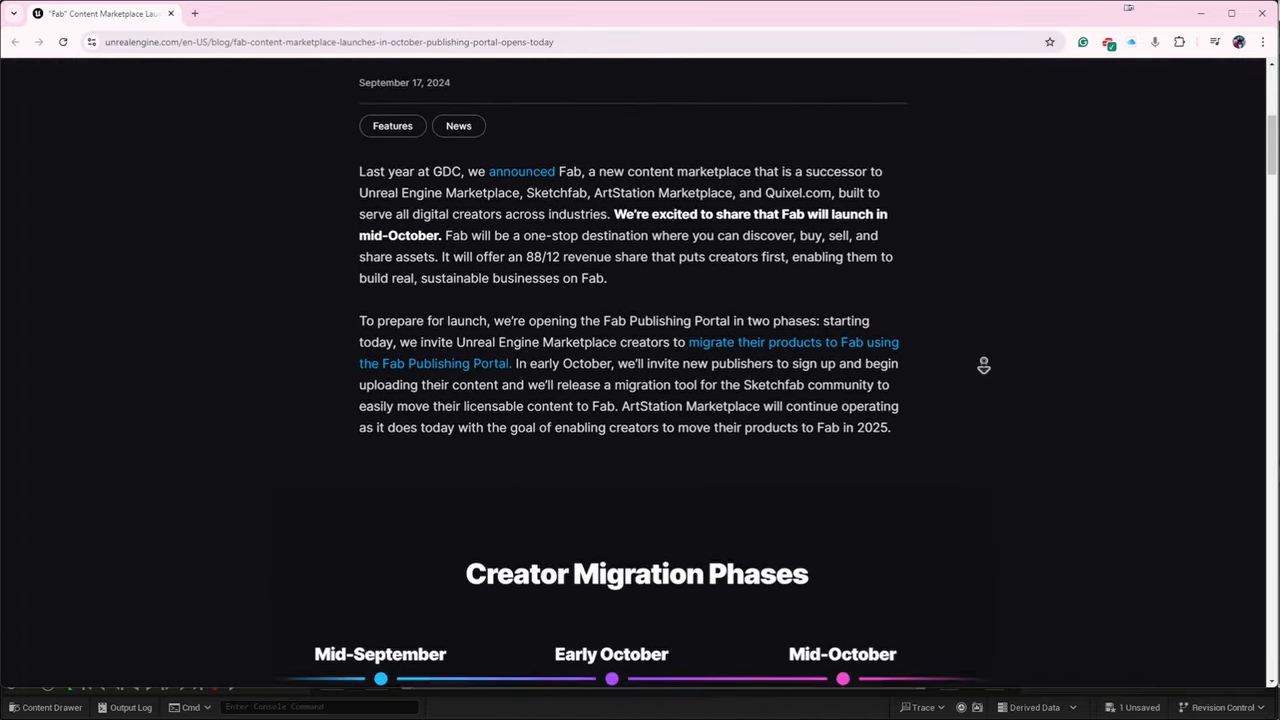
scroll(down, 3)
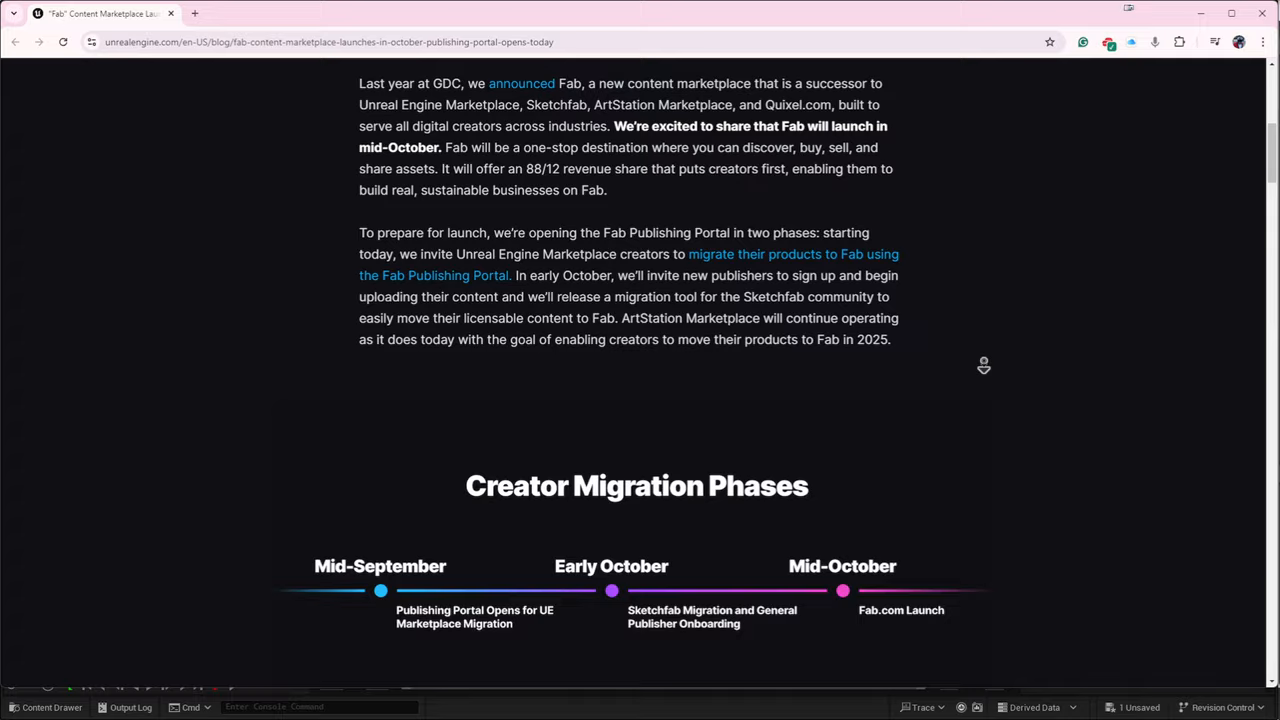
scroll(down, 3)
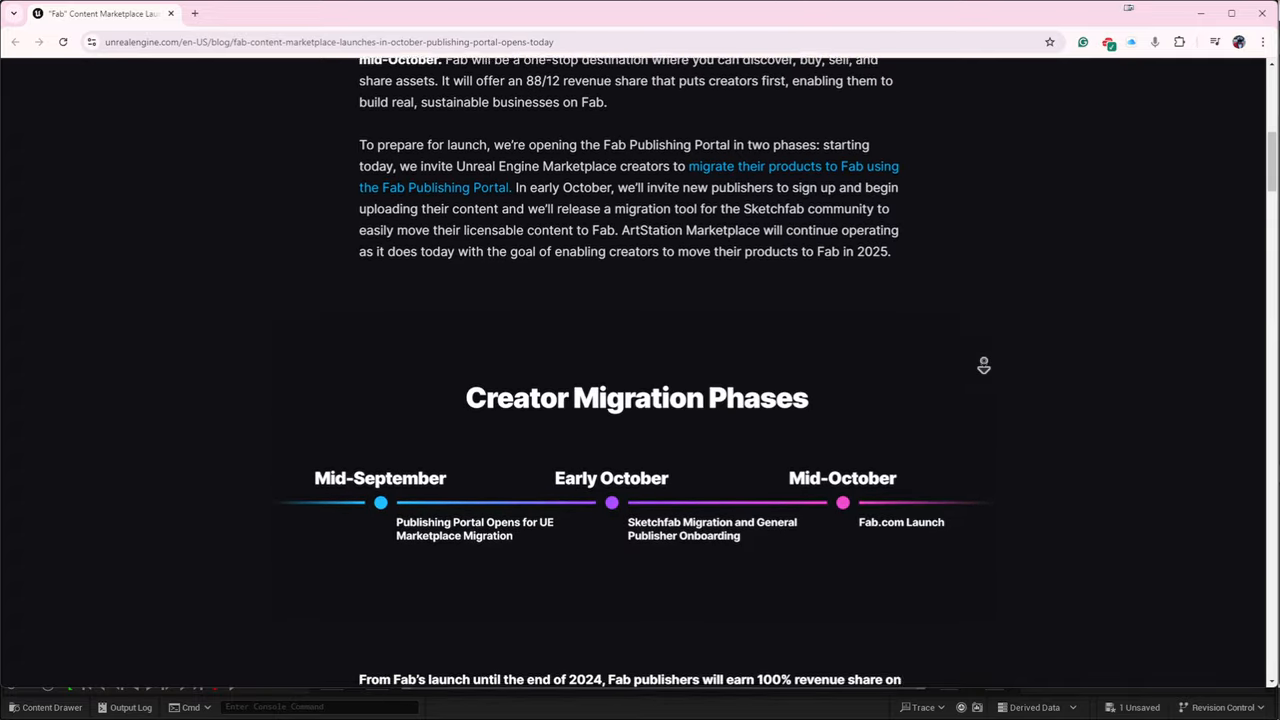
scroll(down, 3)
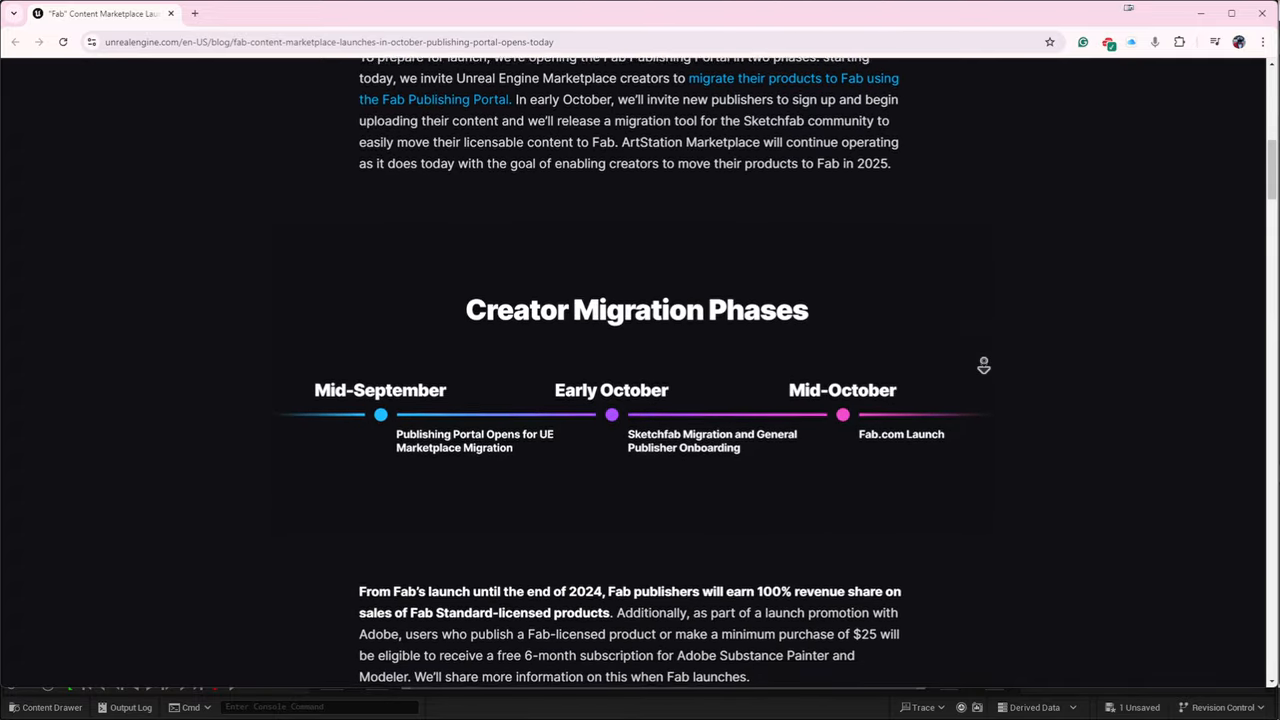
scroll(down, 3)
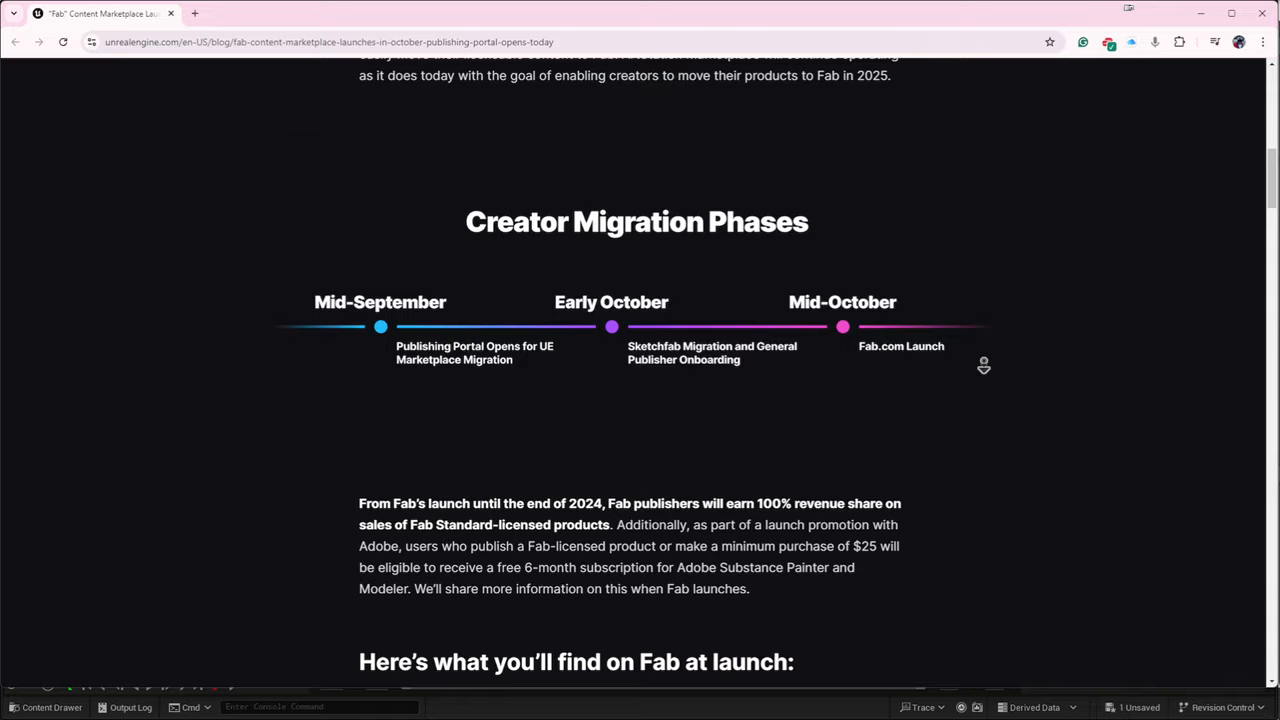
scroll(down, 3)
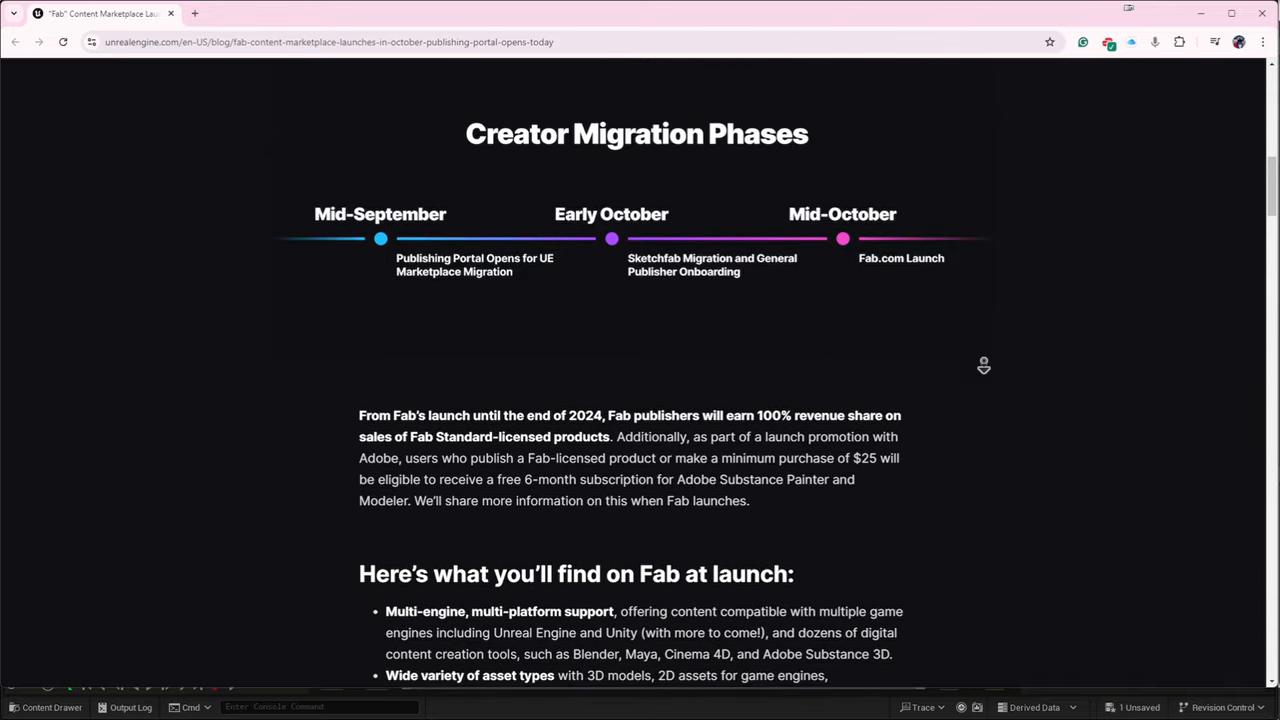
scroll(down, 3)
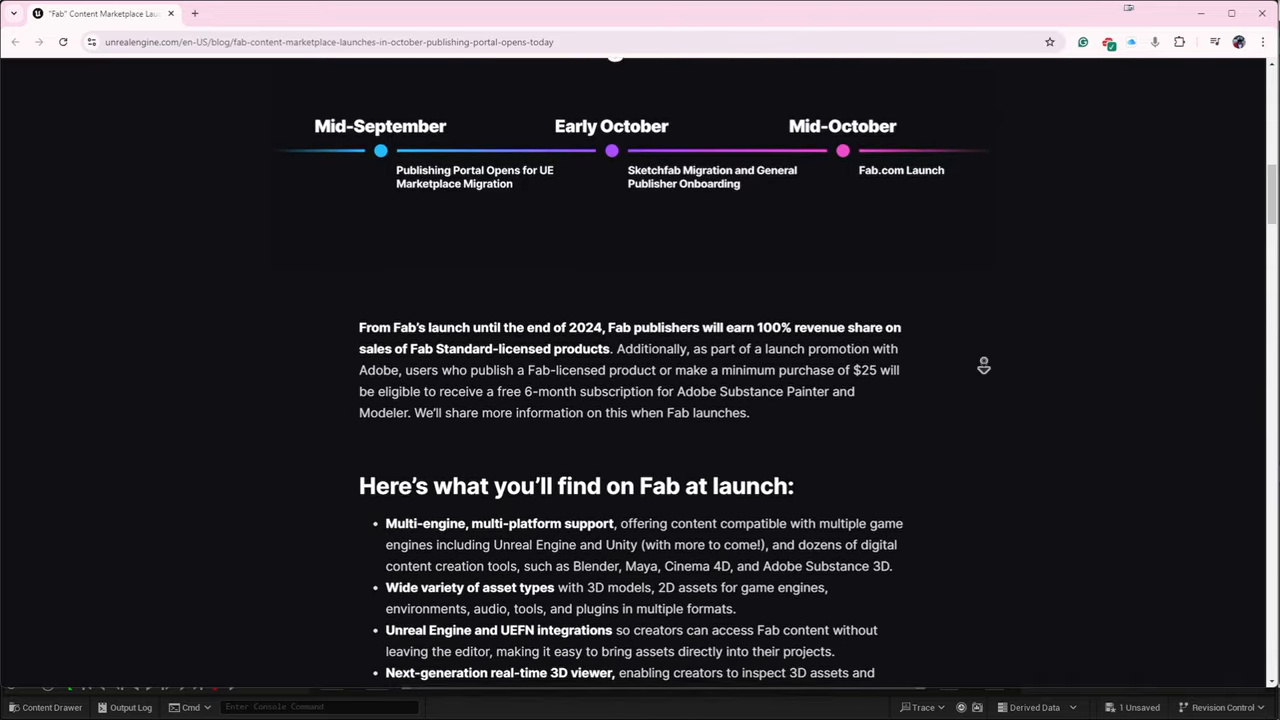
scroll(down, 3)
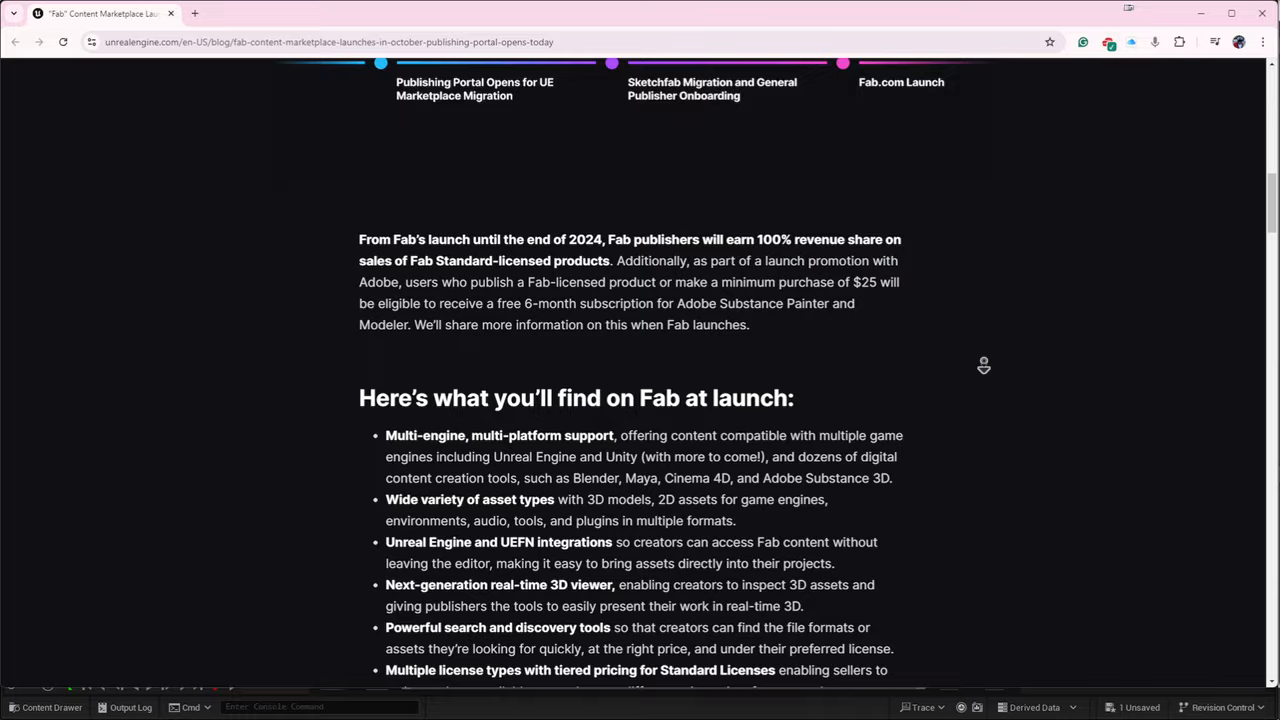
scroll(down, 3)
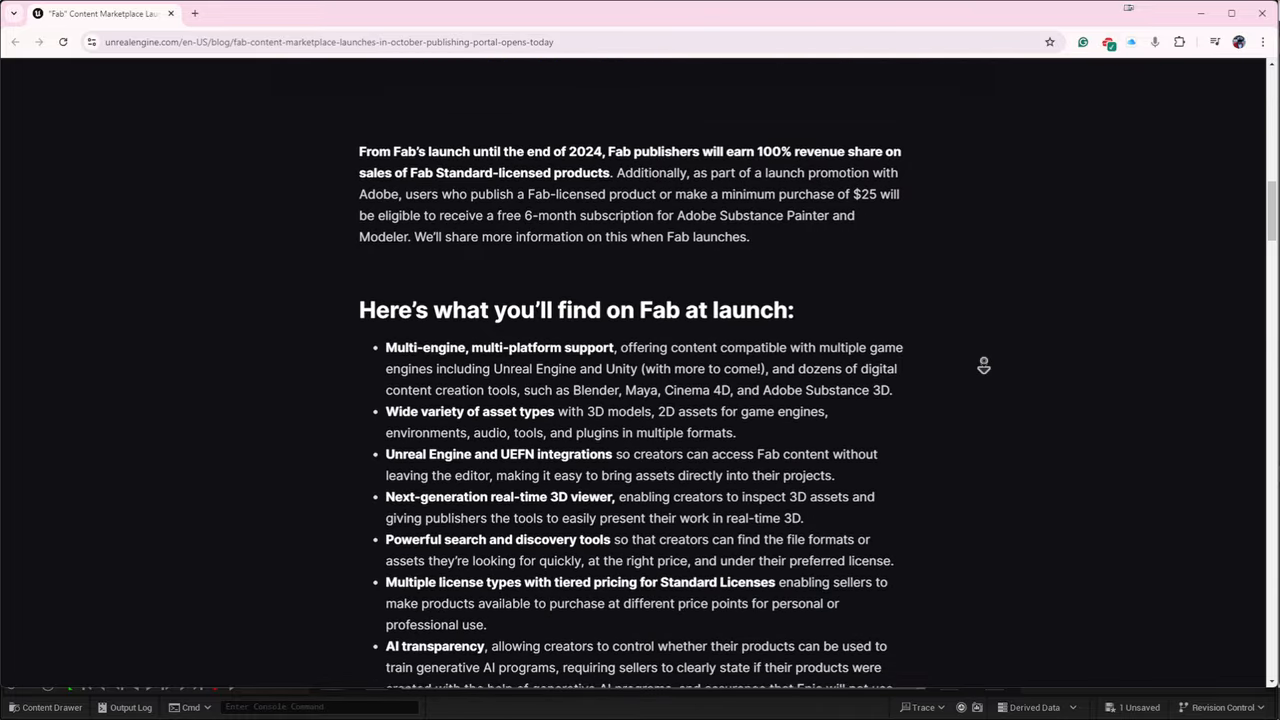
scroll(down, 3)
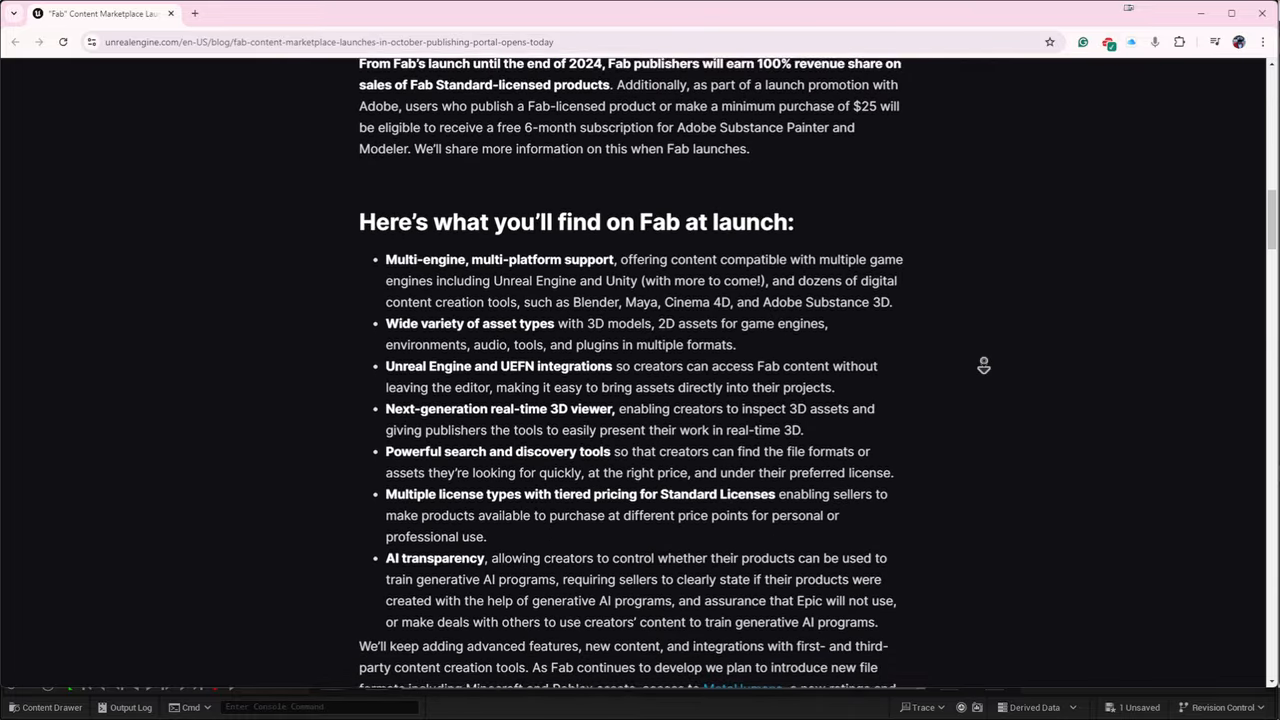
scroll(down, 3)
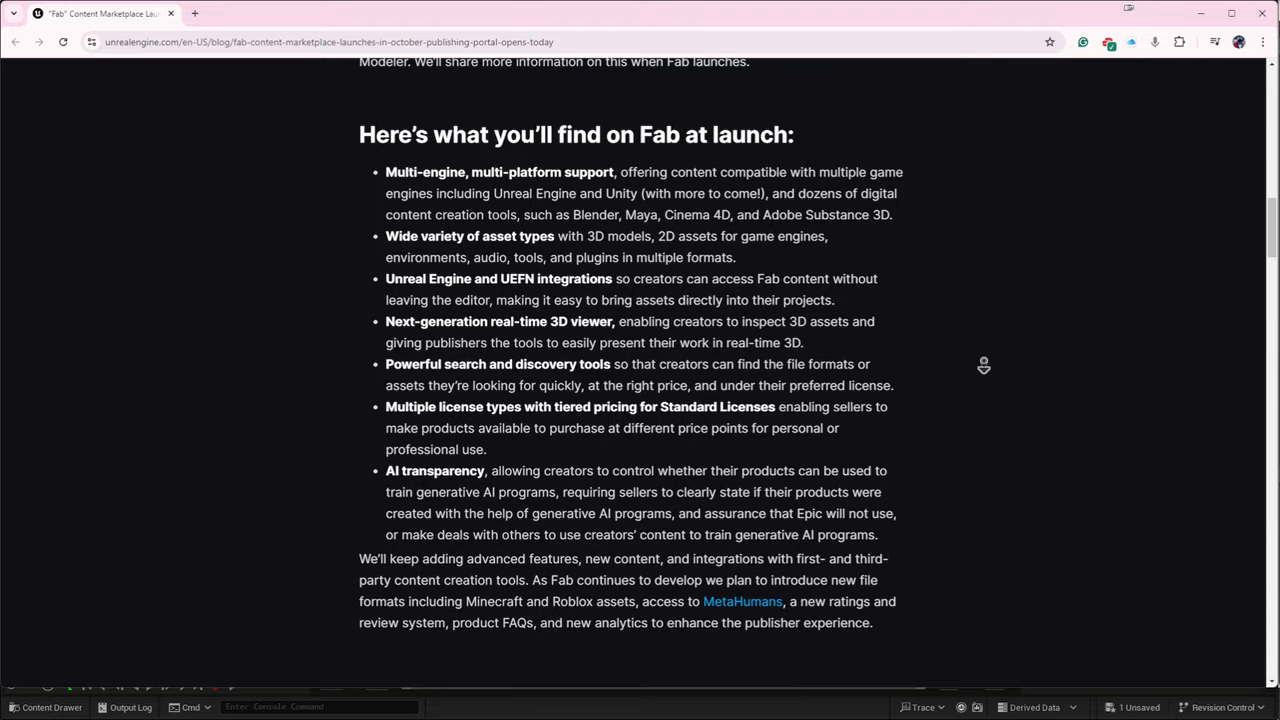
scroll(down, 3)
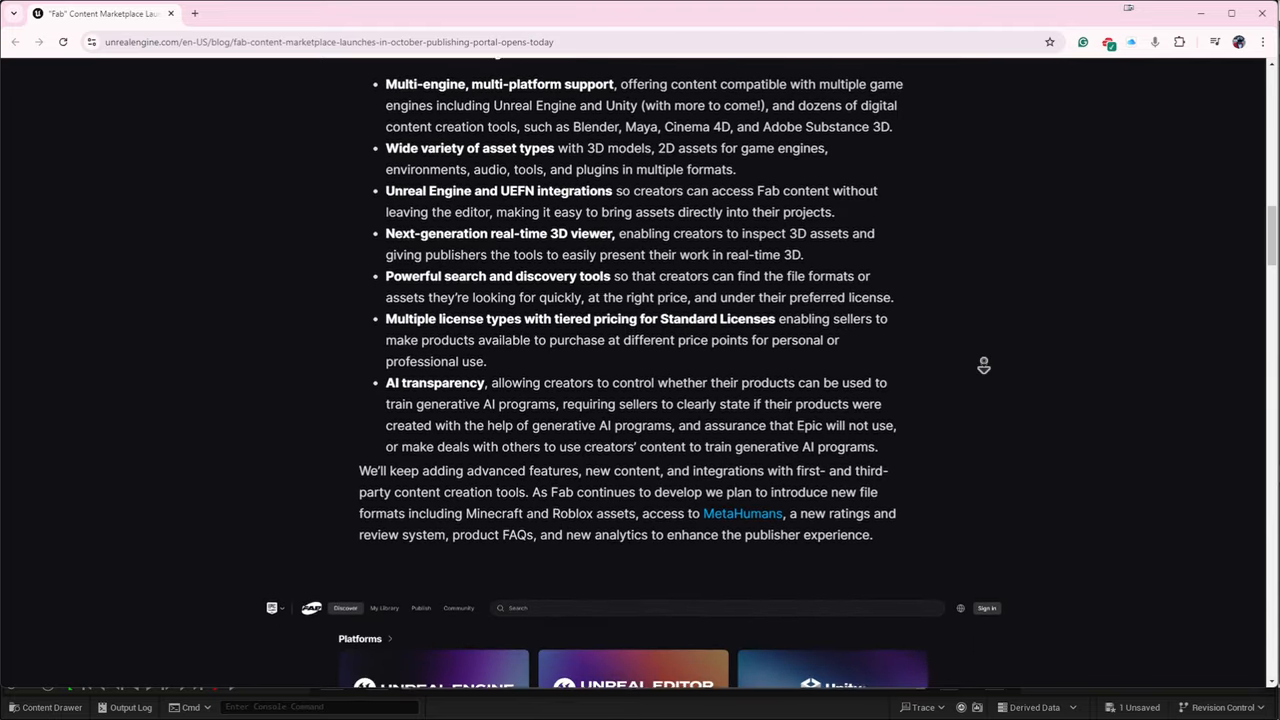
scroll(down, 3)
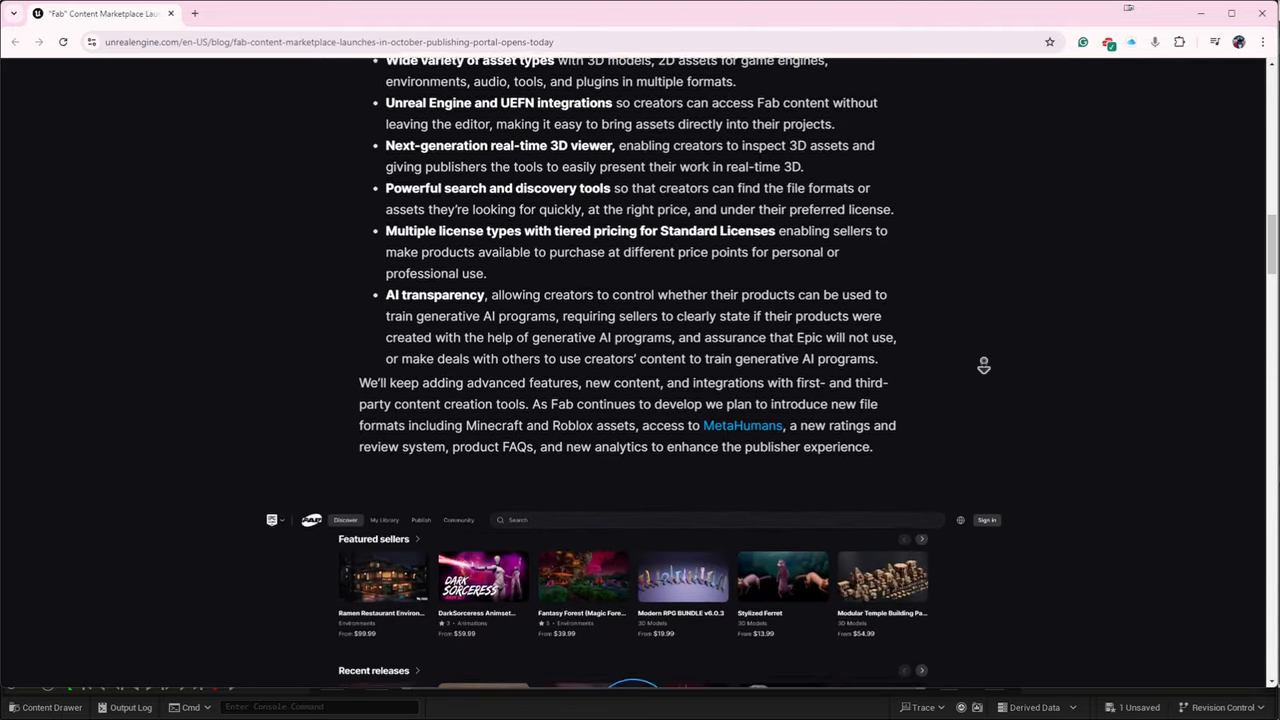
scroll(down, 3)
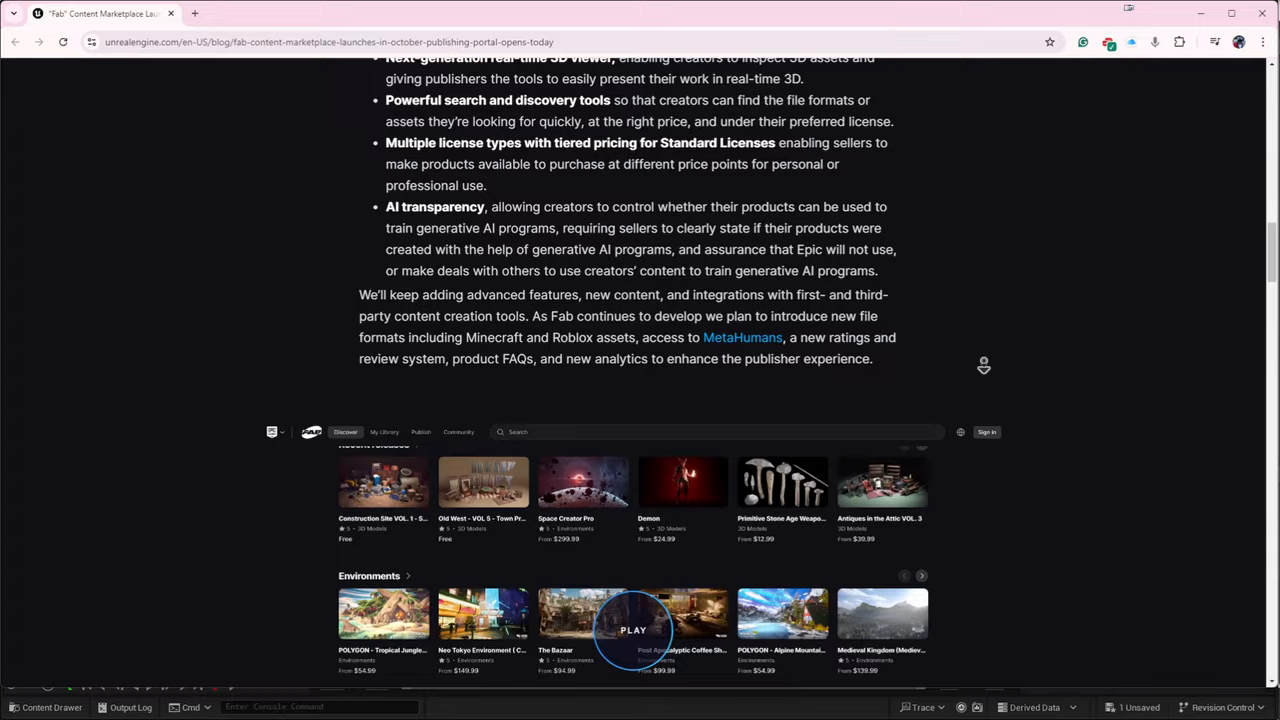
scroll(down, 3)
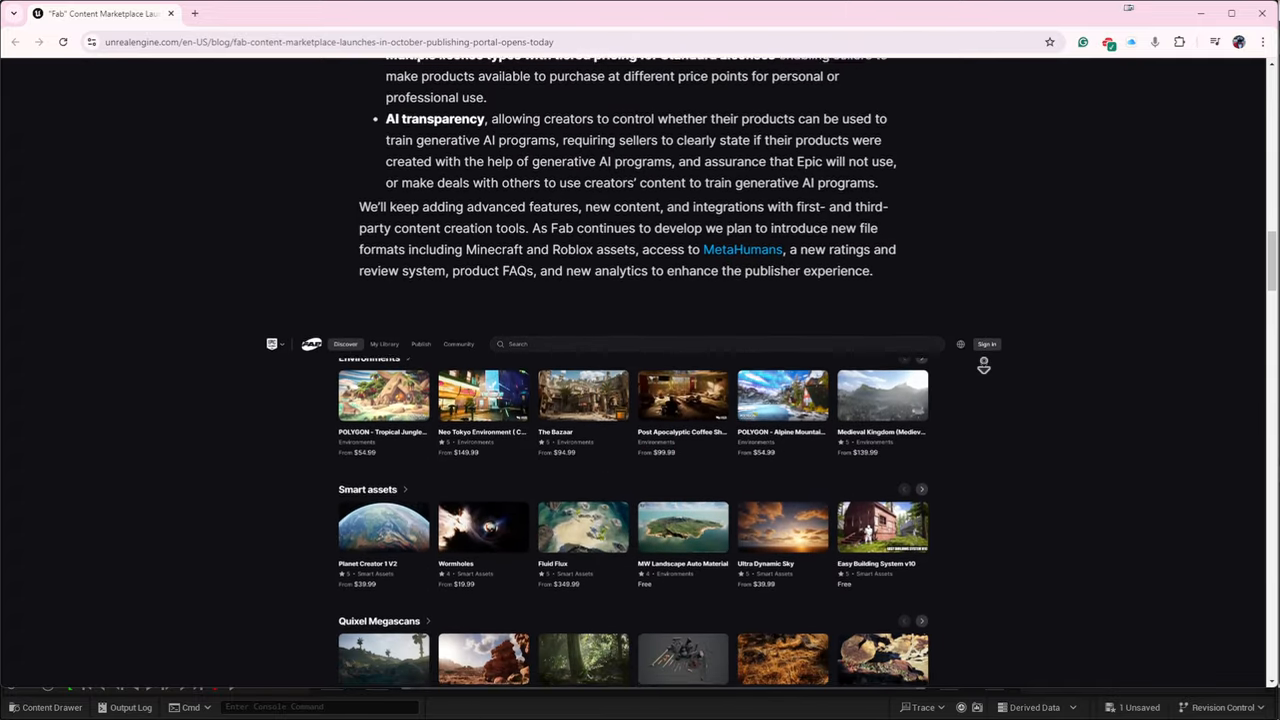
scroll(down, 3)
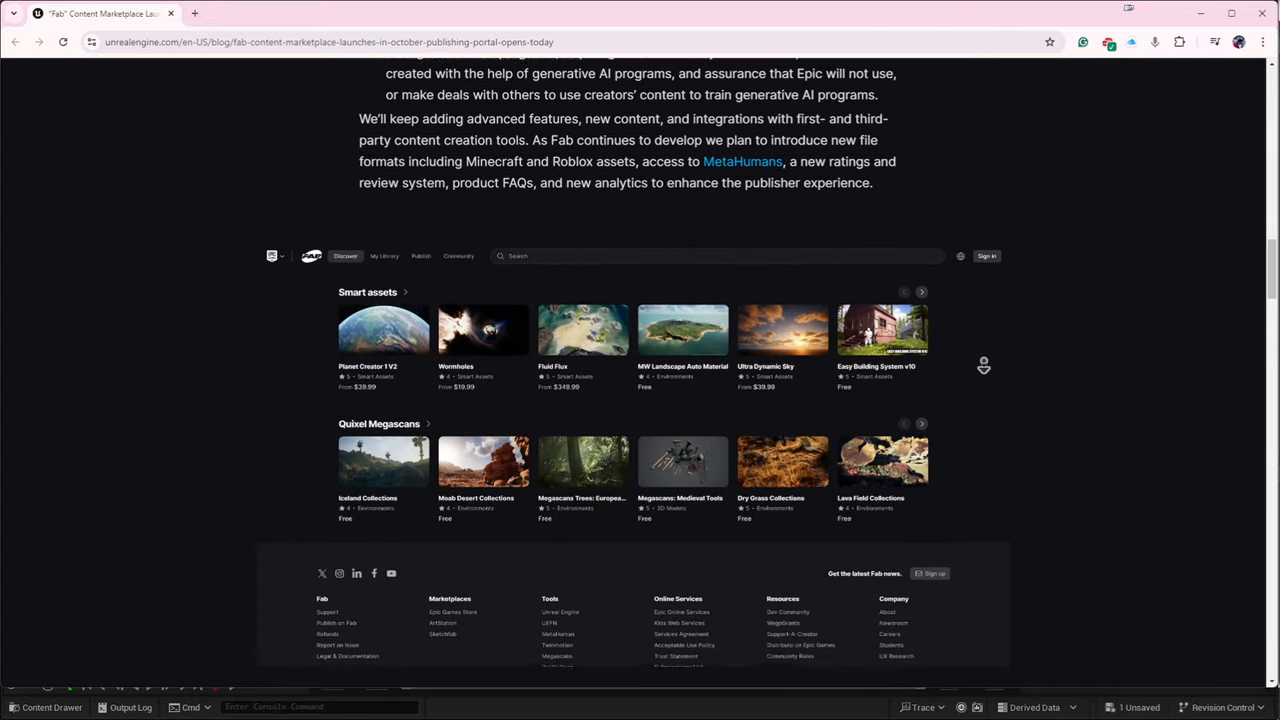
scroll(down, 3)
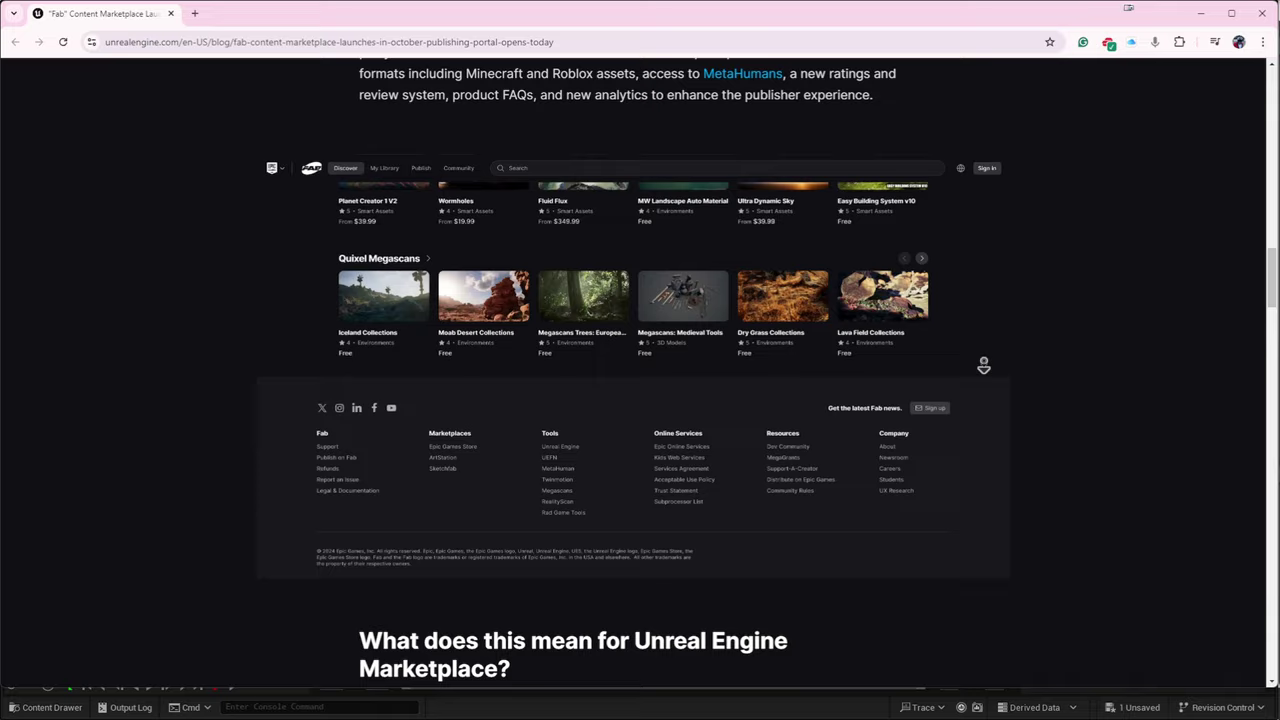
scroll(down, 3)
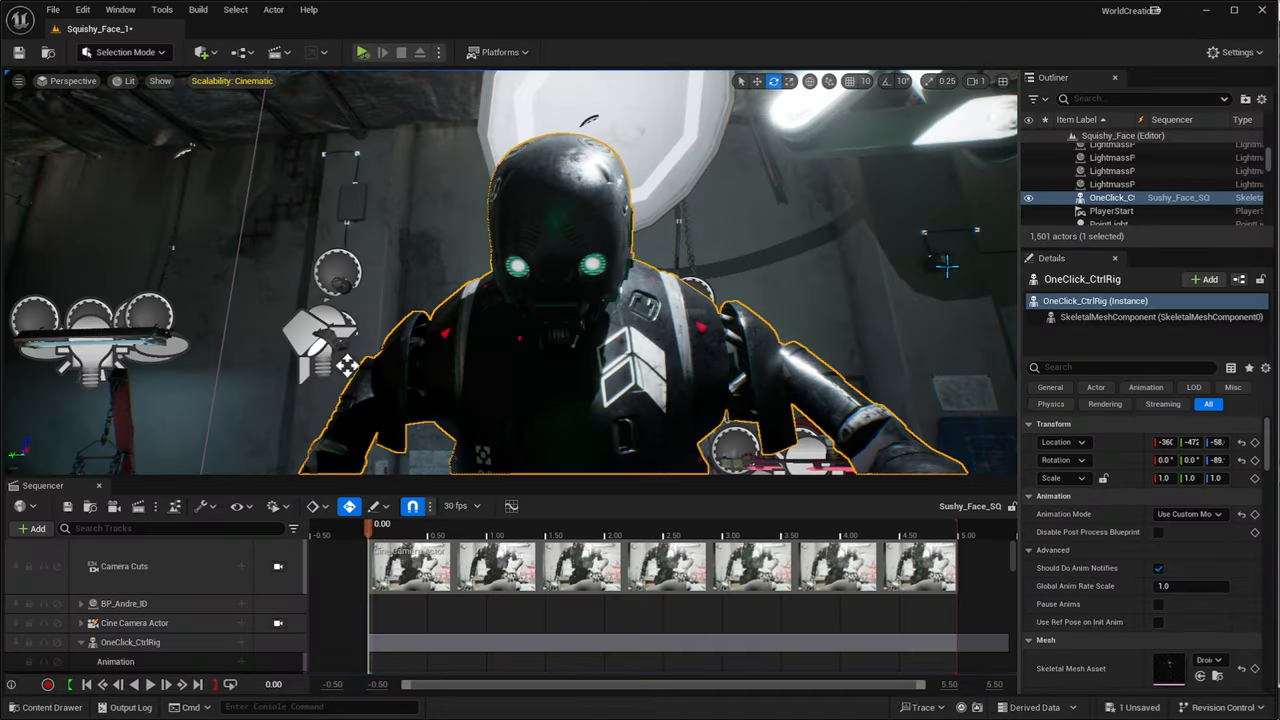
mouse_move(792, 334)
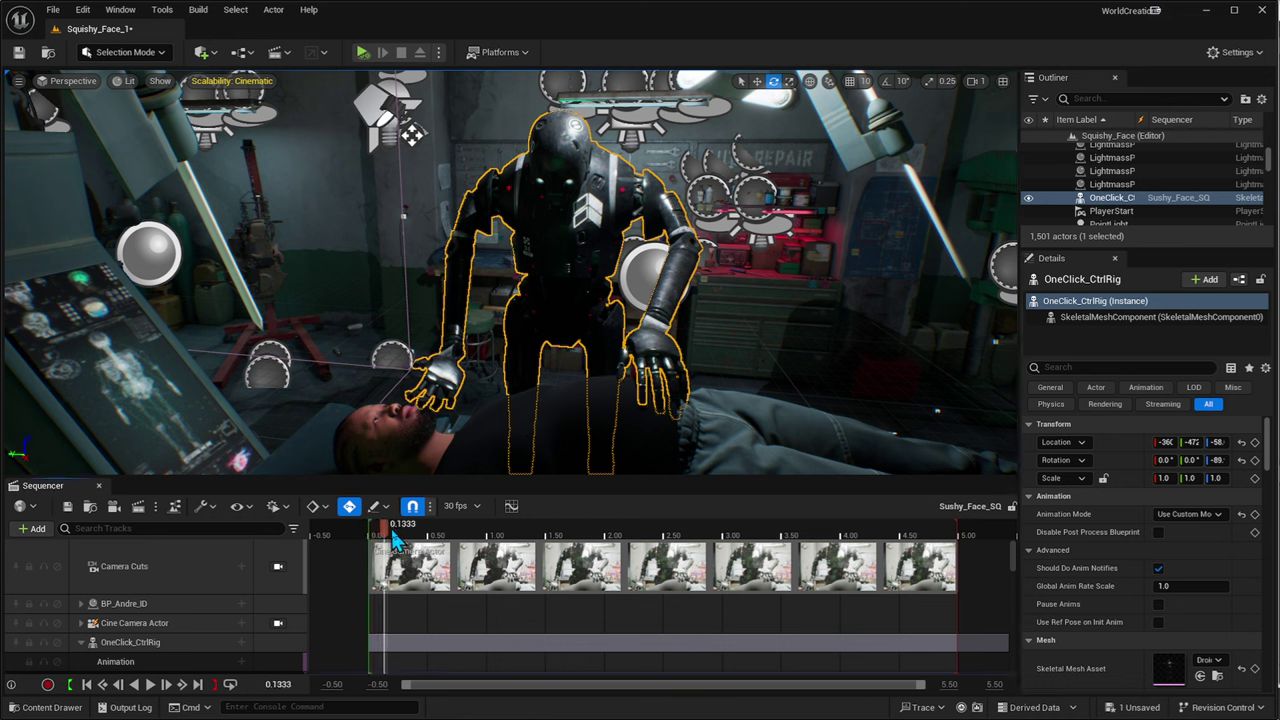
- Scrub the Sequencer playhead forward and back to preview the robot's motion at several moments
drag(388, 524, 532, 524)
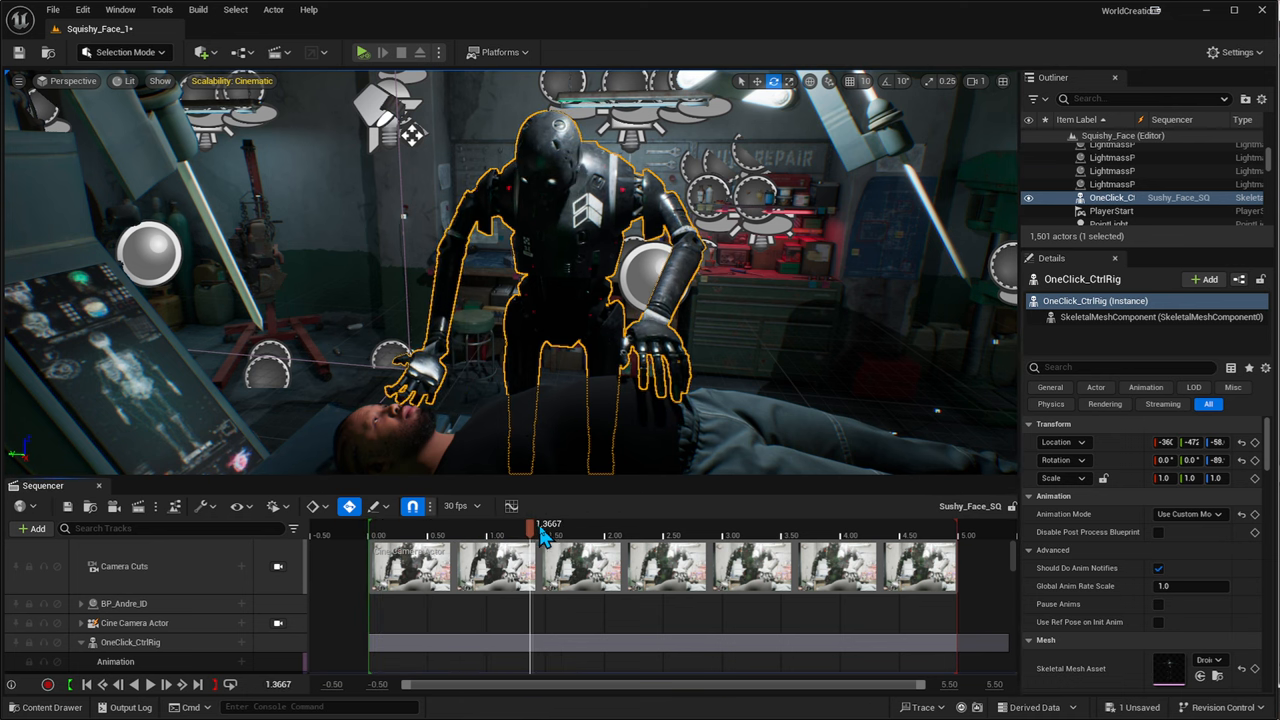
drag(530, 536, 724, 536)
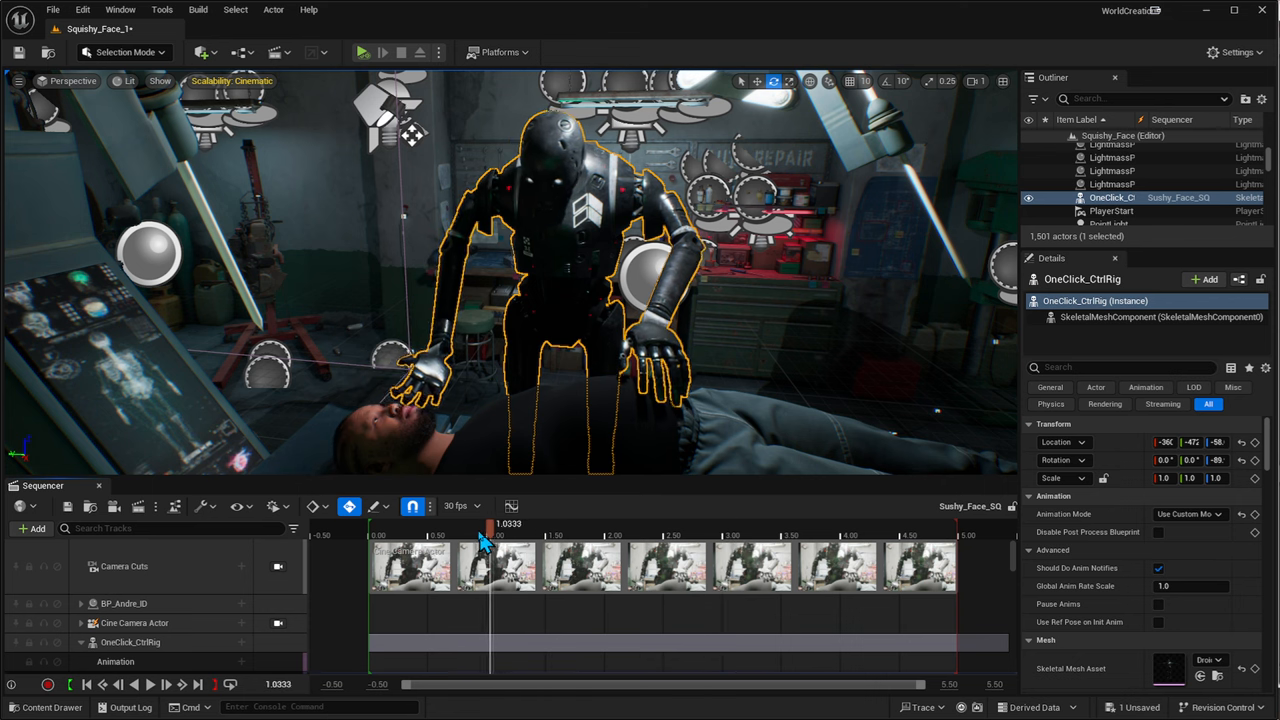
drag(490, 524, 436, 524)
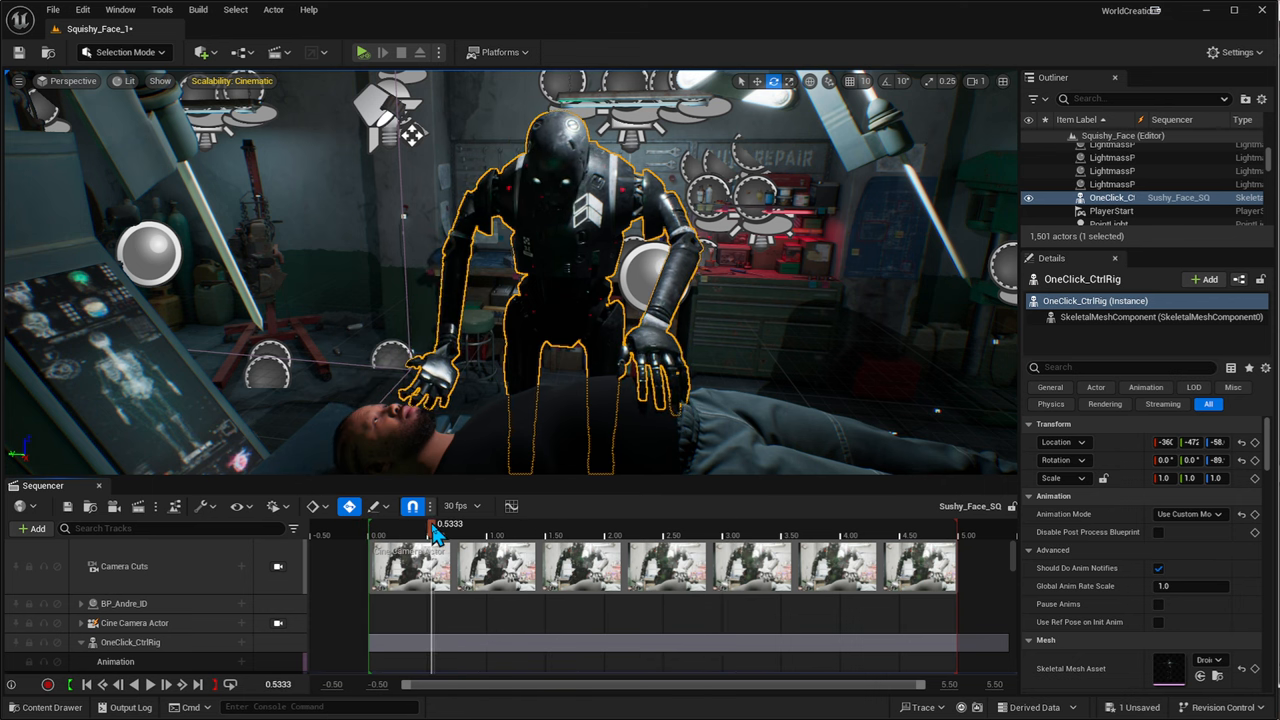
drag(436, 524, 456, 524)
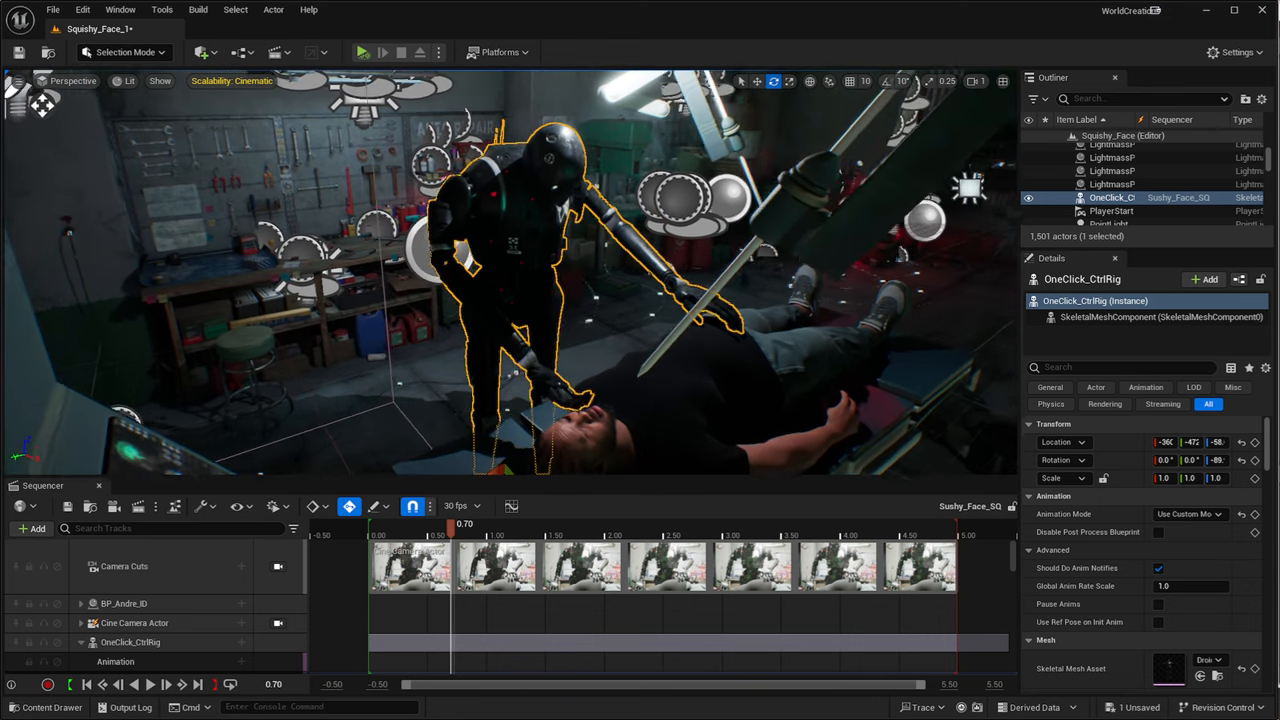
- Scrub the OneClick_CtrlRig animation from an early frame toward three seconds and back near 1.43
drag(452, 532, 478, 532)
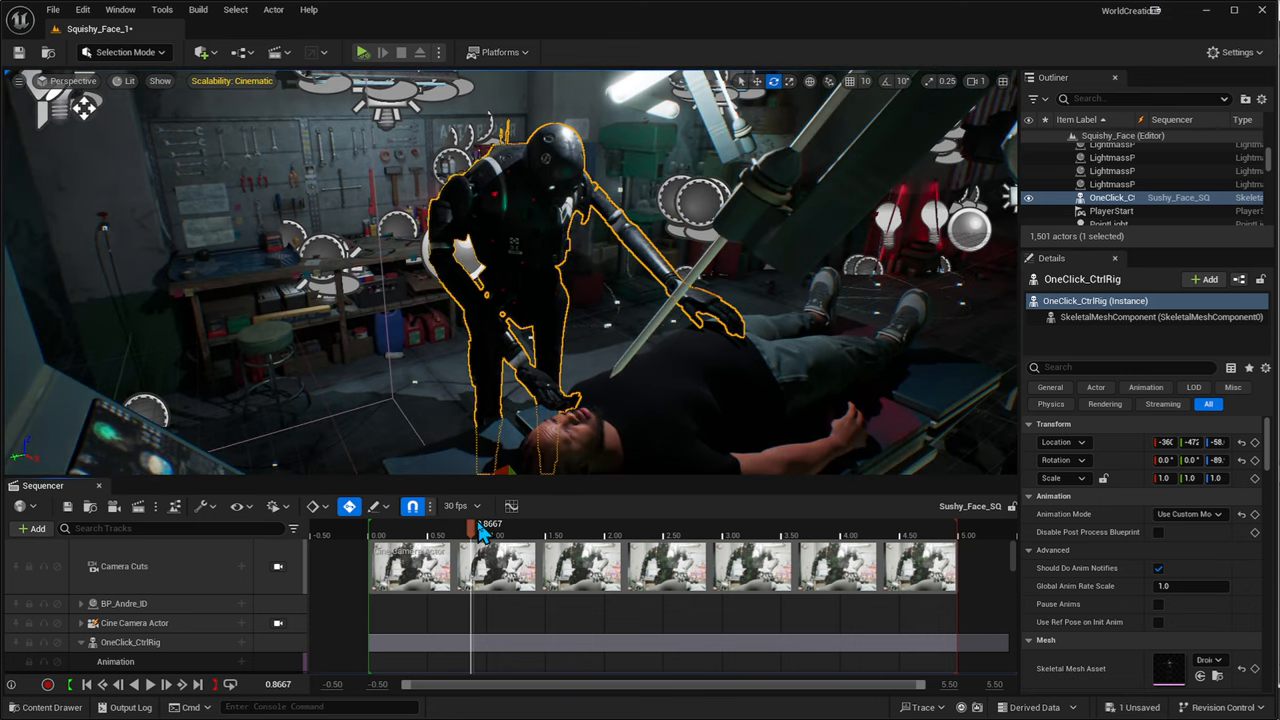
drag(472, 524, 604, 524)
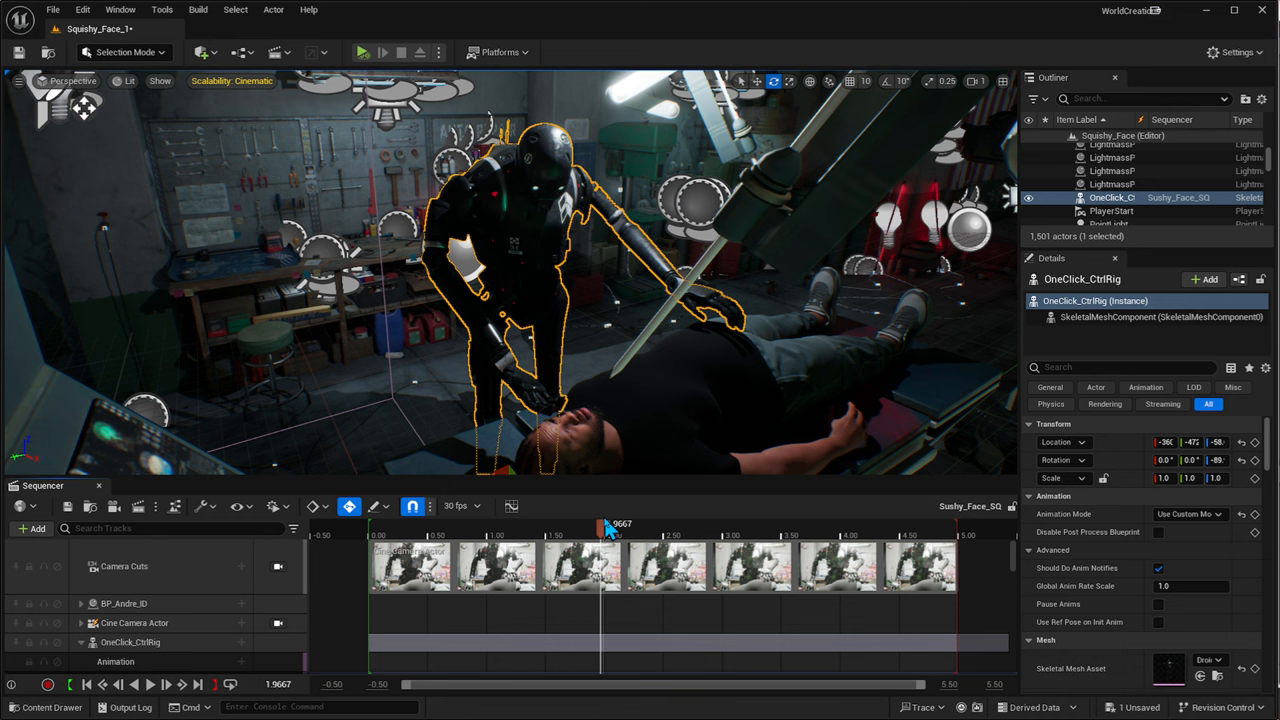
drag(604, 528, 720, 528)
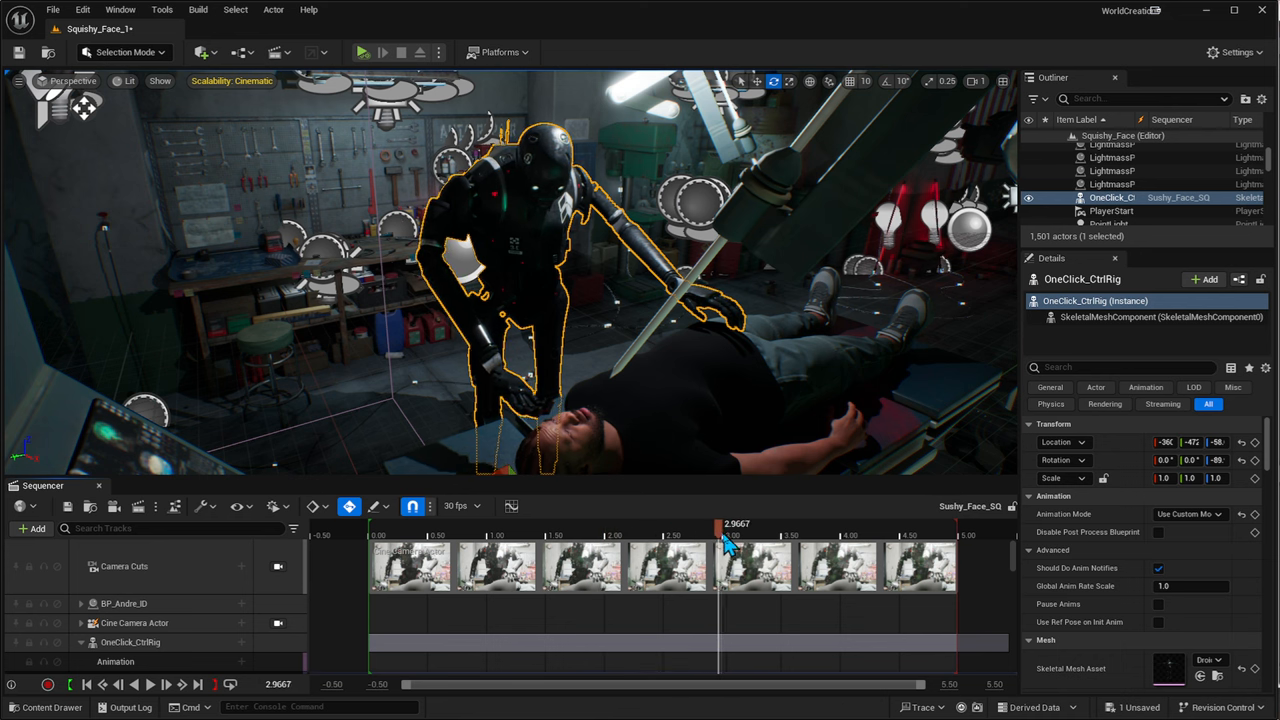
drag(724, 536, 538, 524)
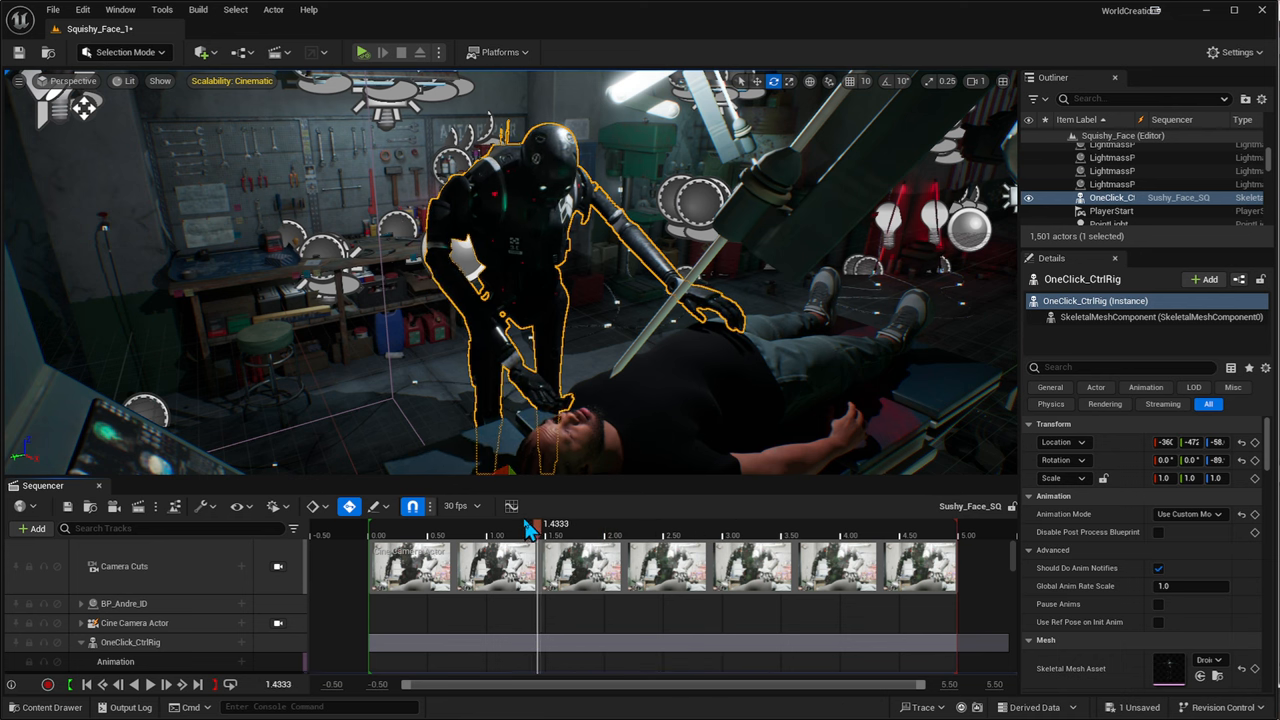
drag(538, 536, 400, 536)
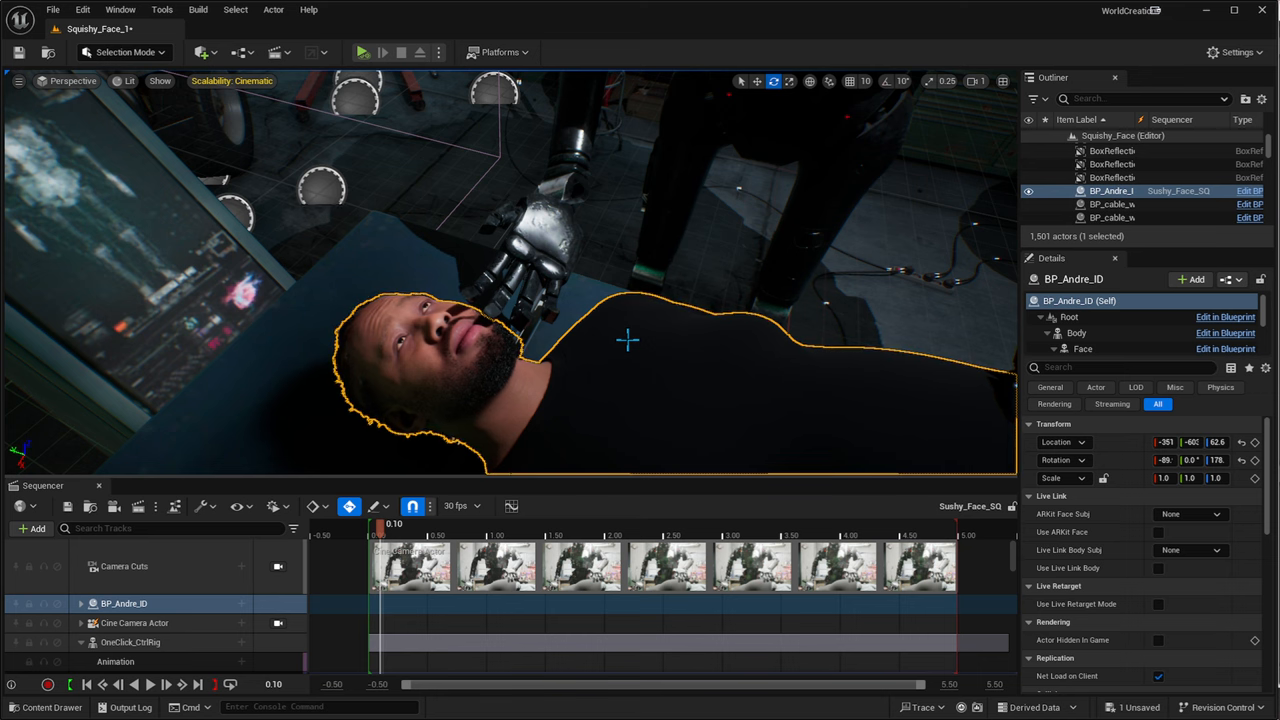
mouse_move(664, 330)
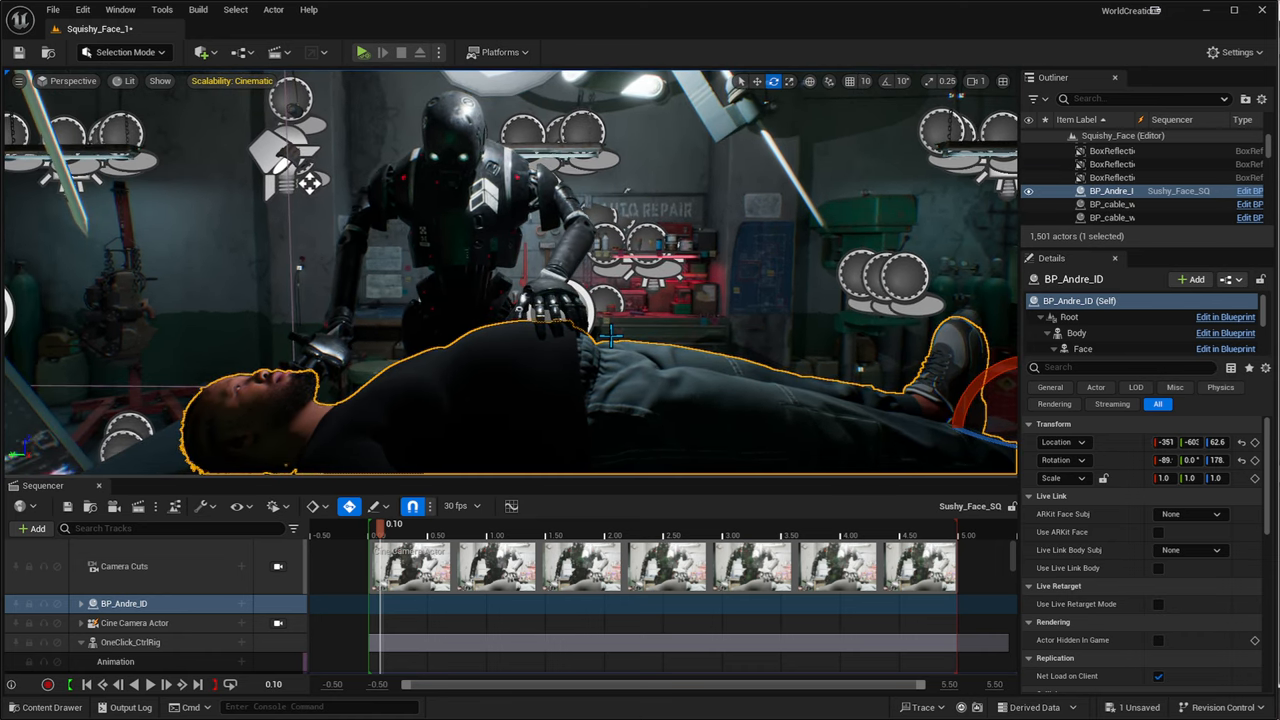
mouse_move(448, 512)
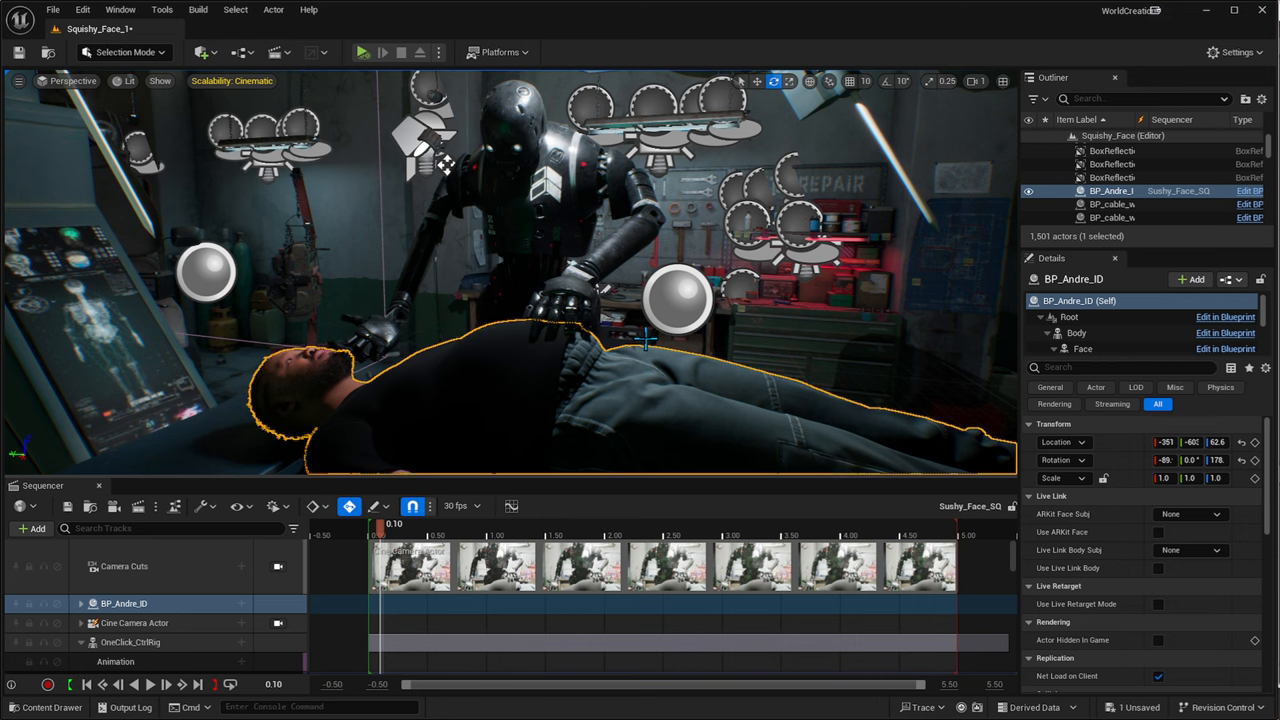
mouse_move(632, 358)
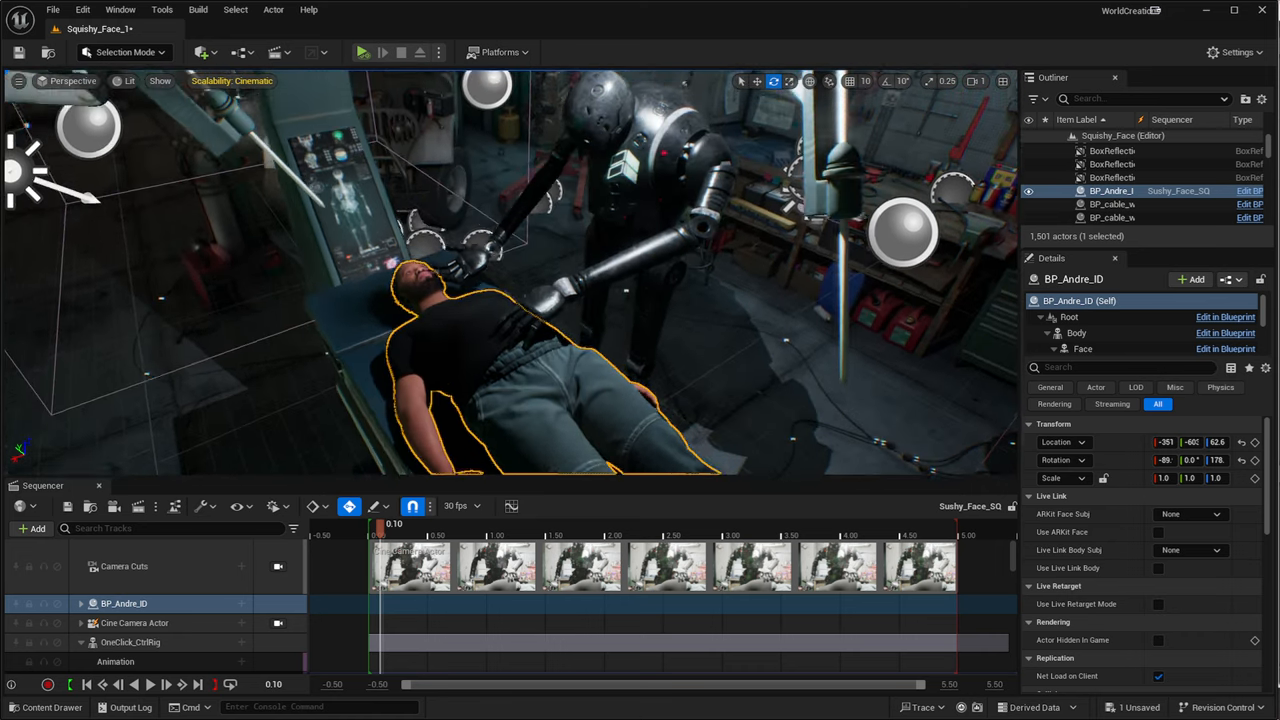
click(1112, 192)
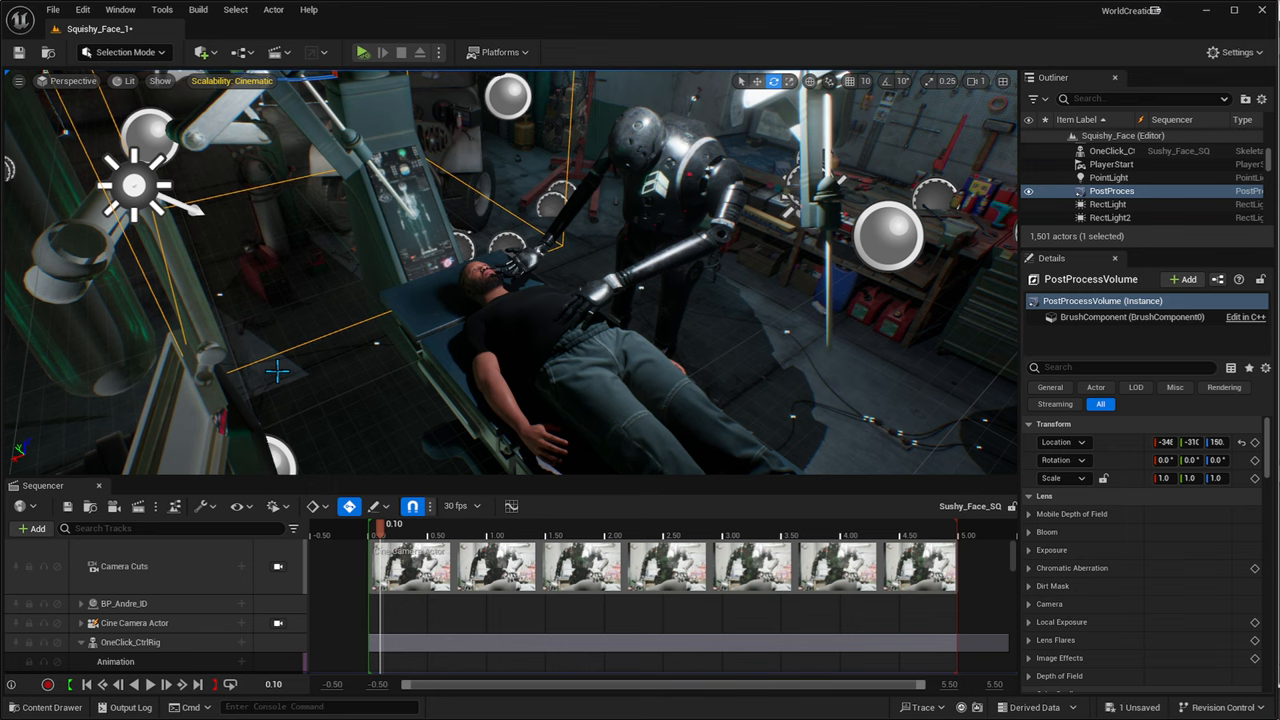
mouse_move(368, 368)
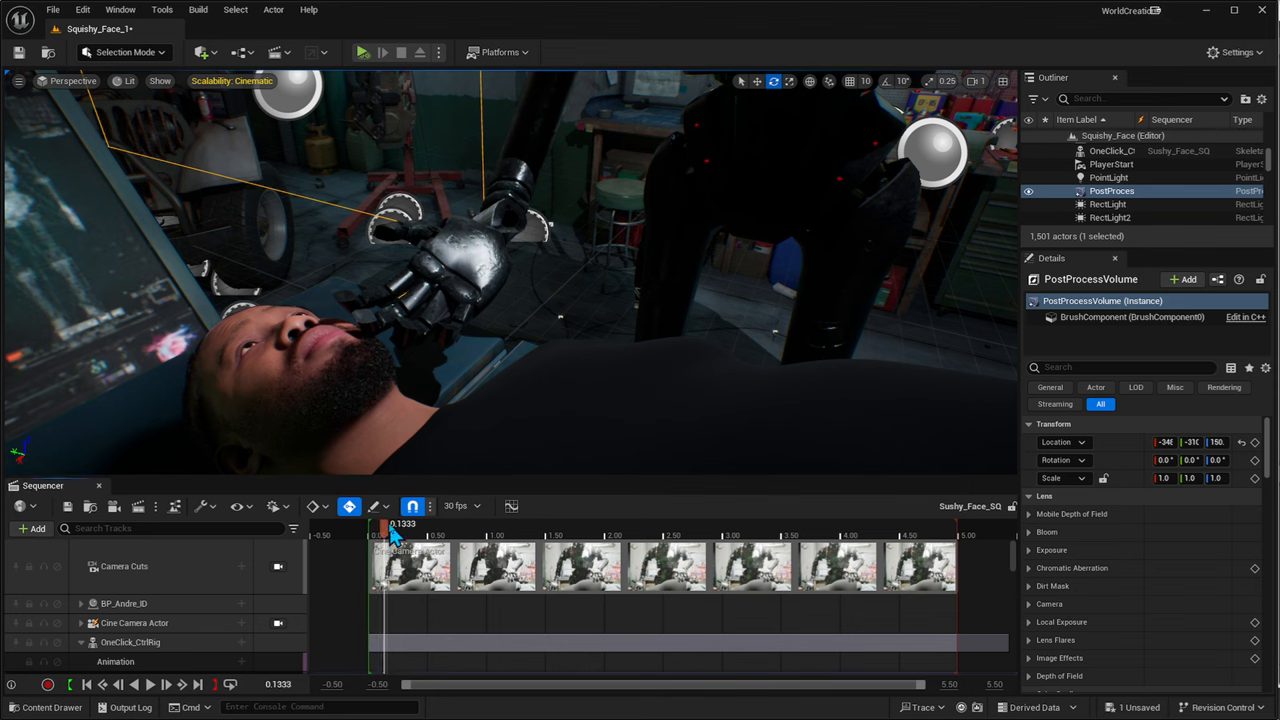
- Scrub the animation through 1.40 and 1.77, then settle the playhead back around 0.80
drag(390, 524, 548, 524)
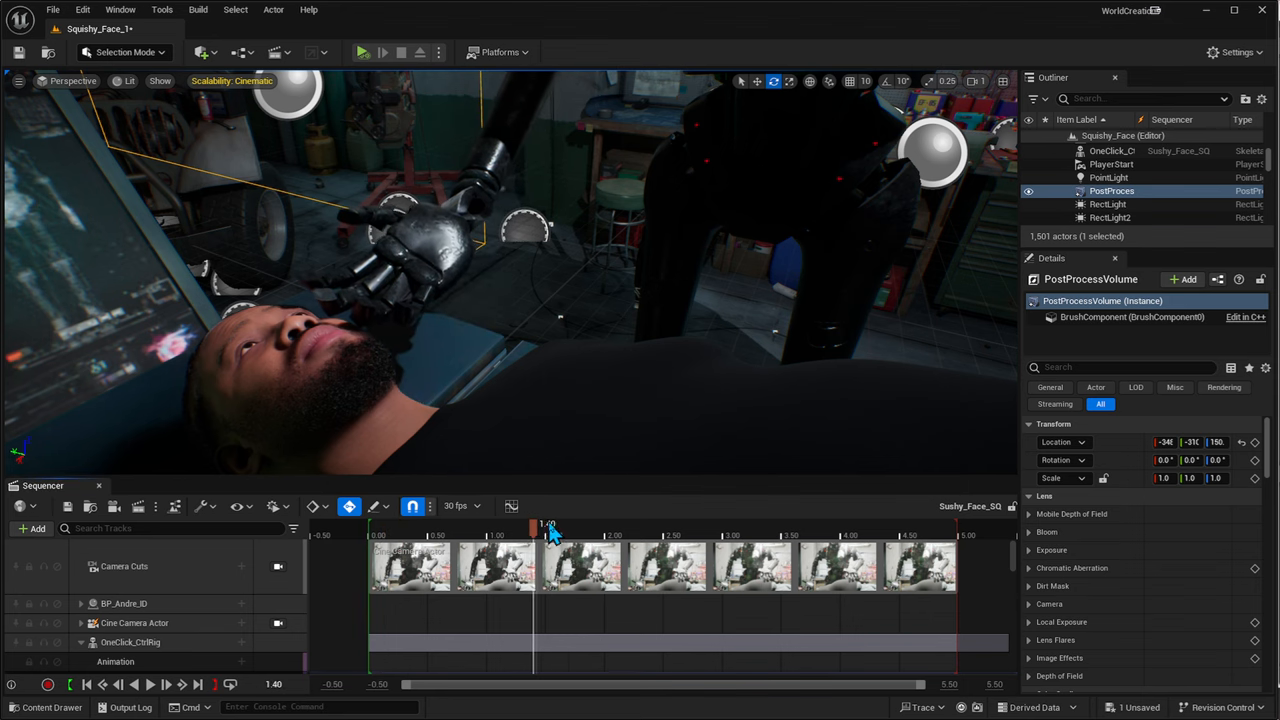
drag(548, 524, 404, 524)
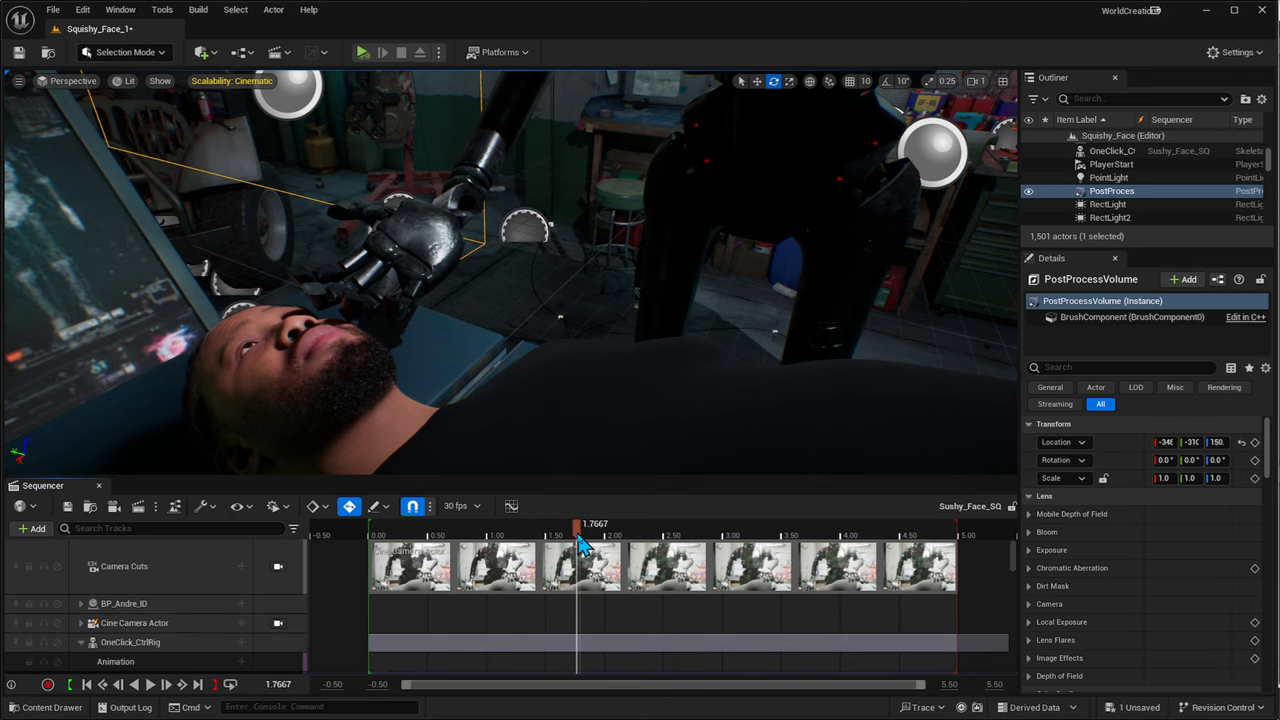
drag(584, 524, 450, 524)
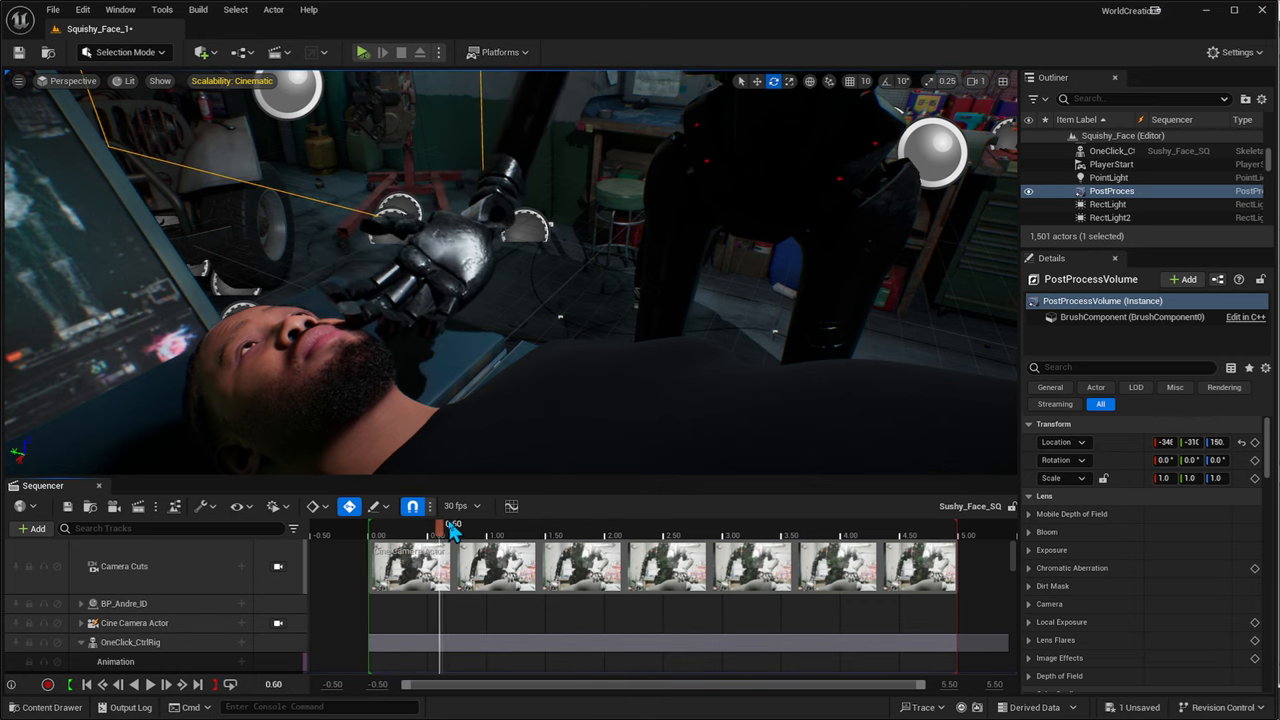
drag(452, 524, 476, 524)
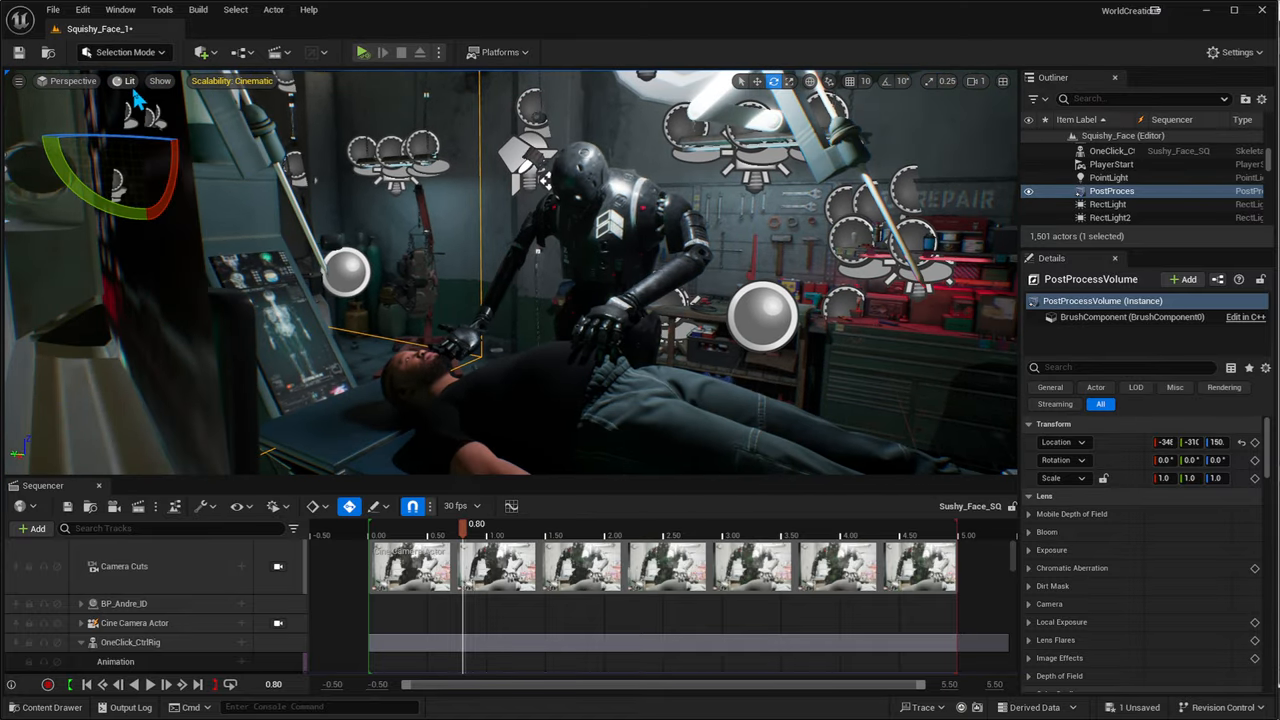
- Switch the editor mode from Selection to Animation to show the MetaHuman's control rig
click(130, 52)
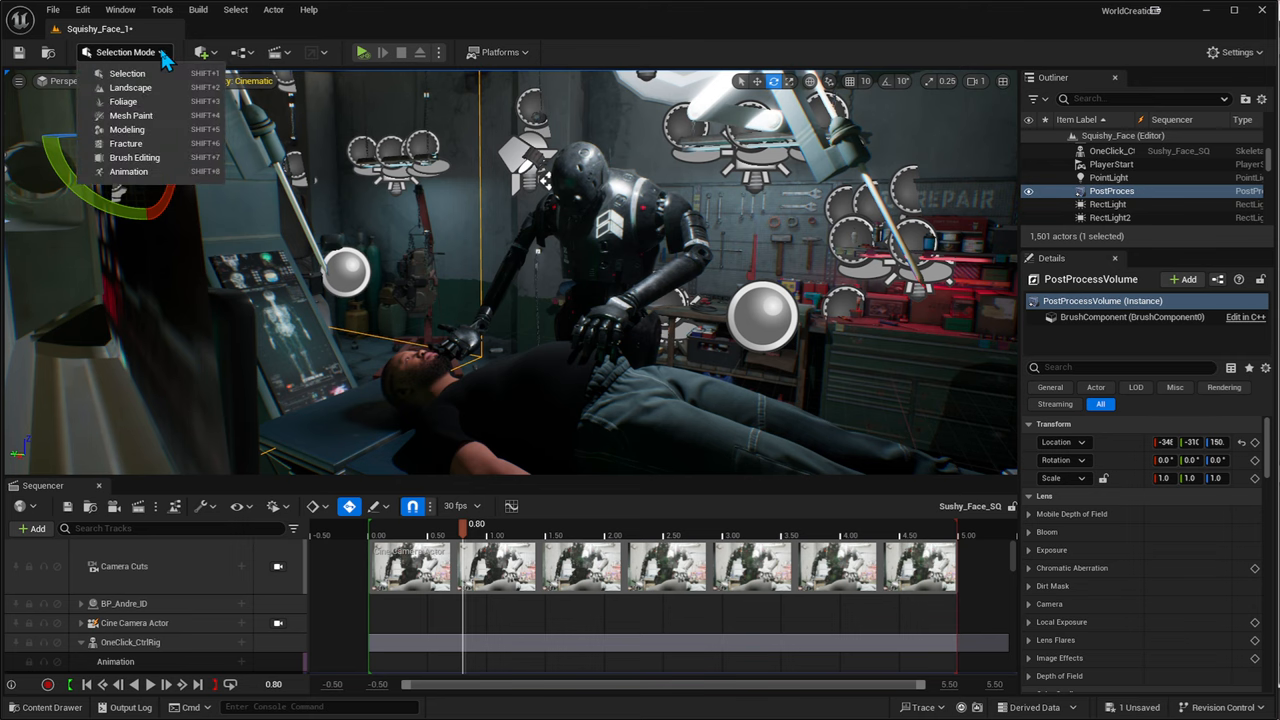
click(128, 172)
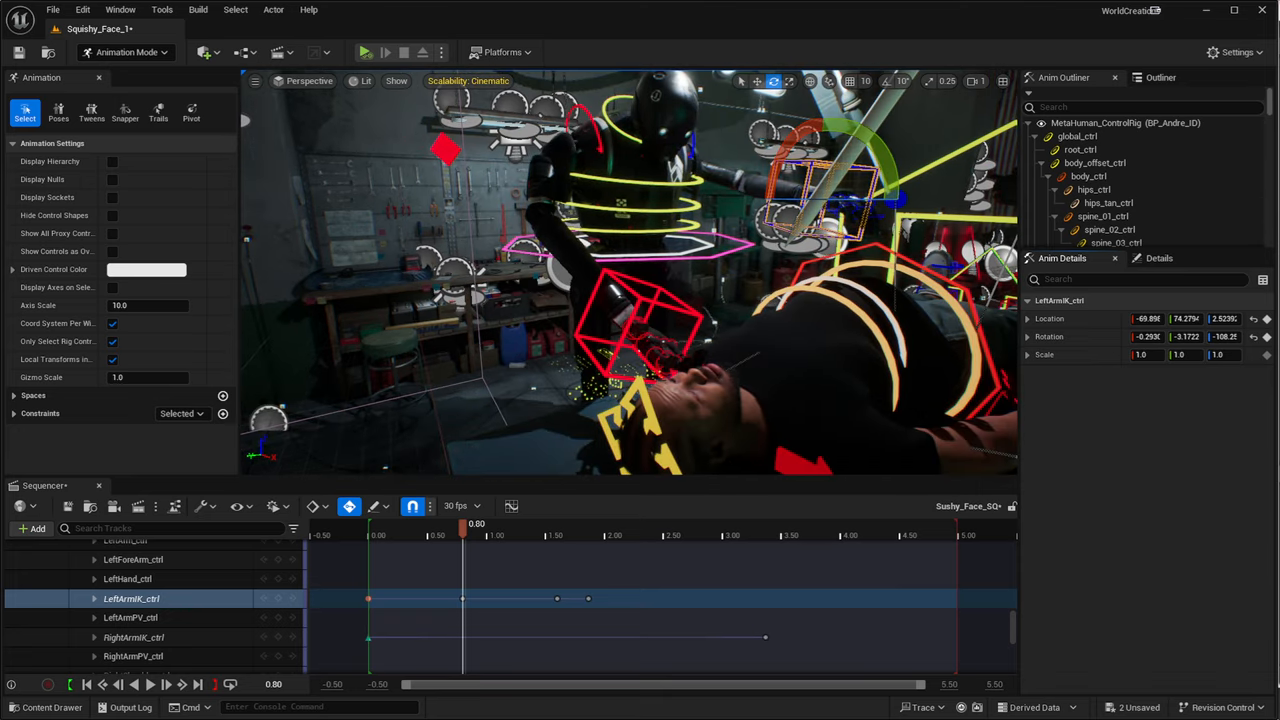
- Select the MetaHuman's RightWrist_ctrl control and orbit to inspect the rig
click(132, 636)
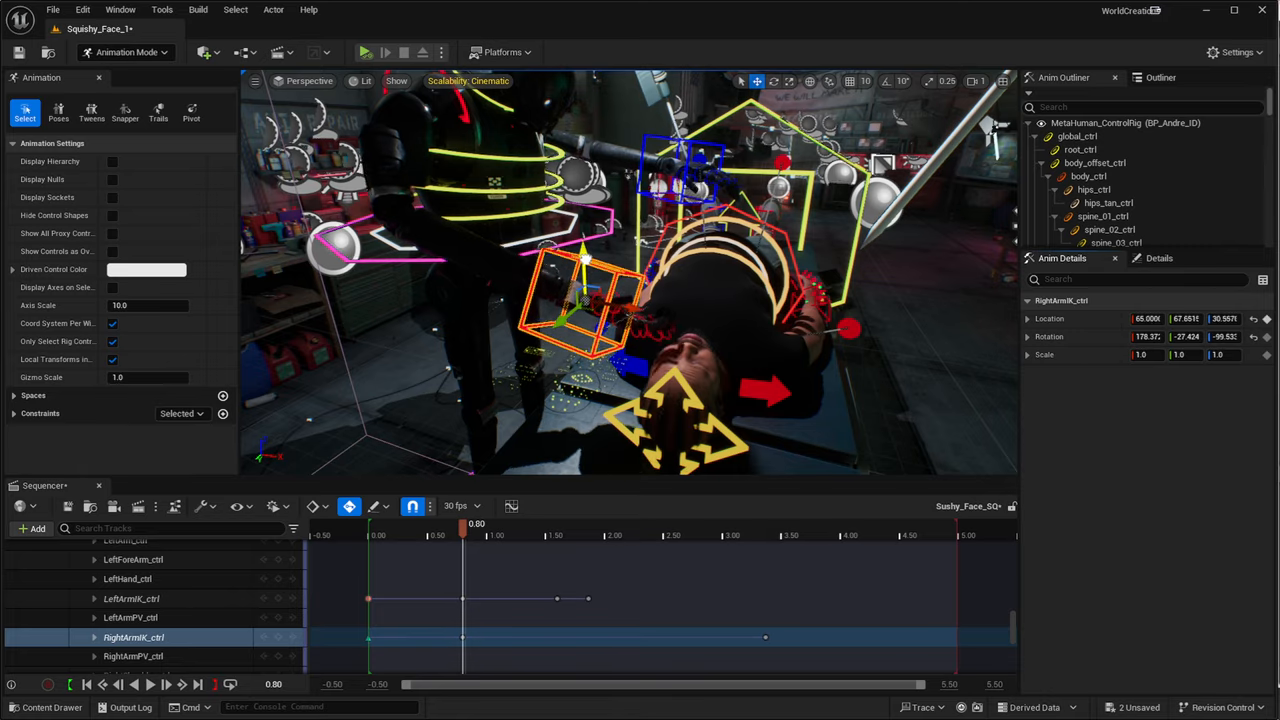
drag(584, 300, 536, 256)
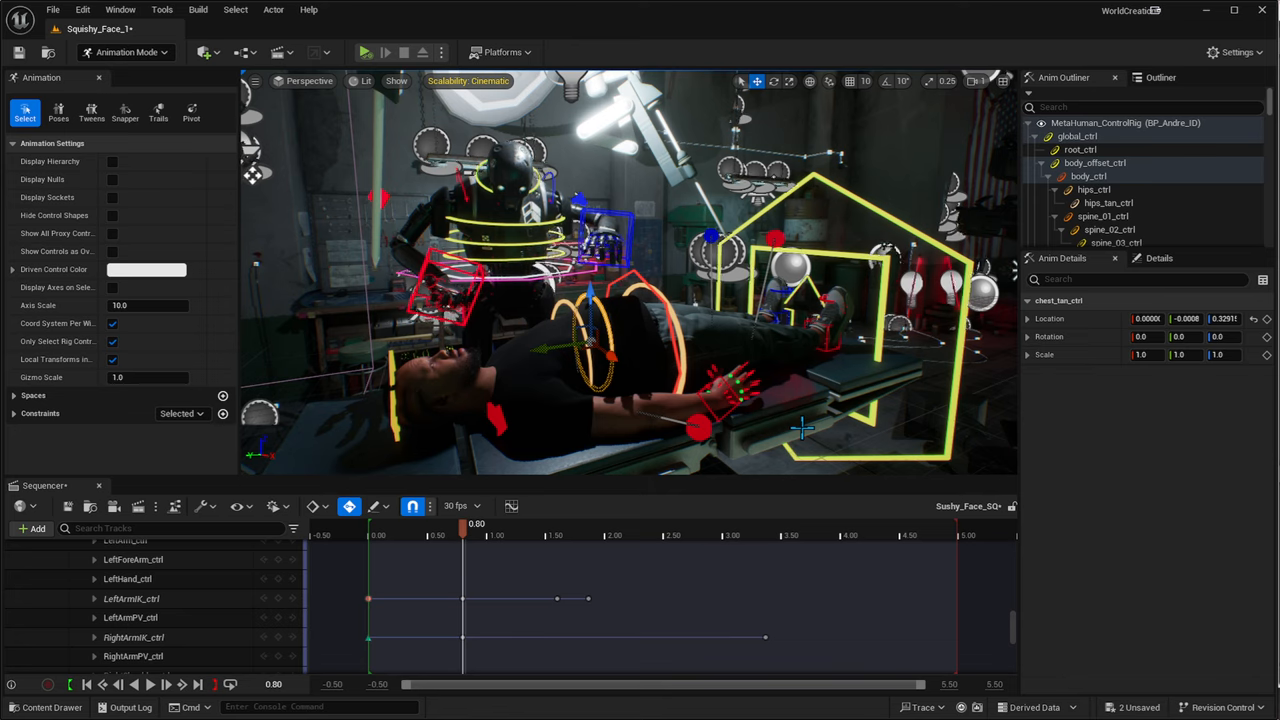
mouse_move(810, 370)
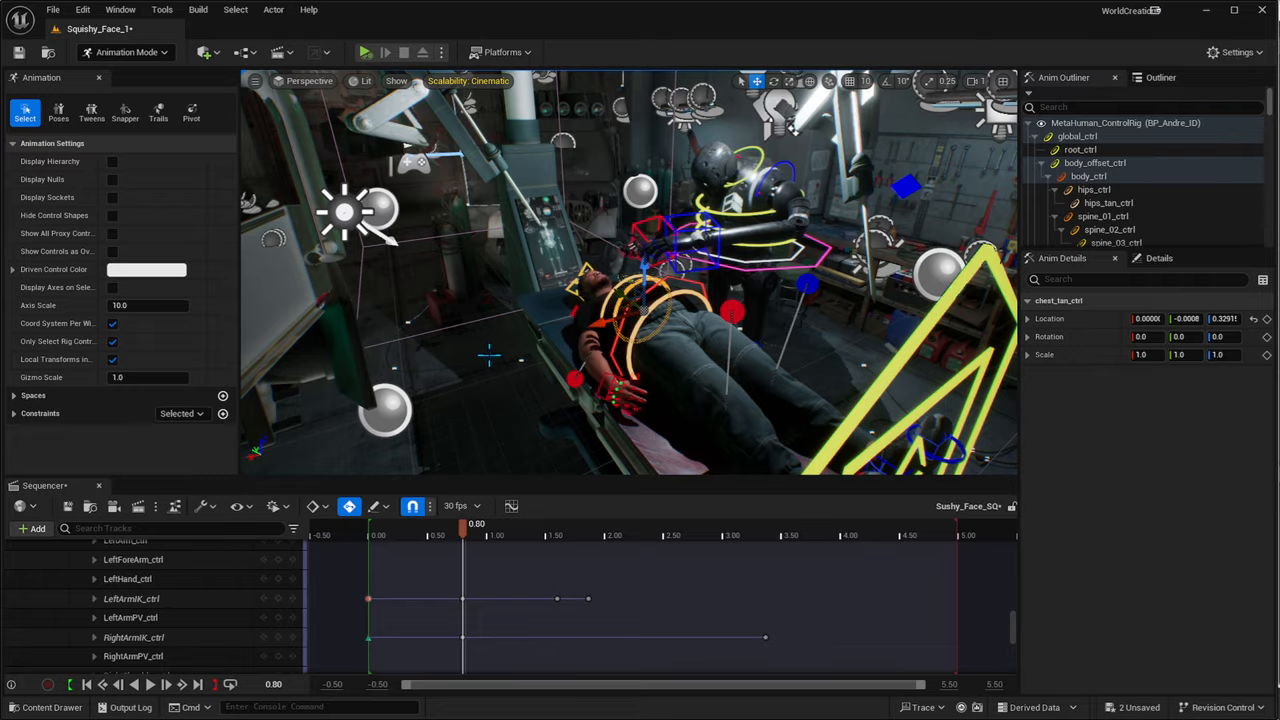
mouse_move(366, 288)
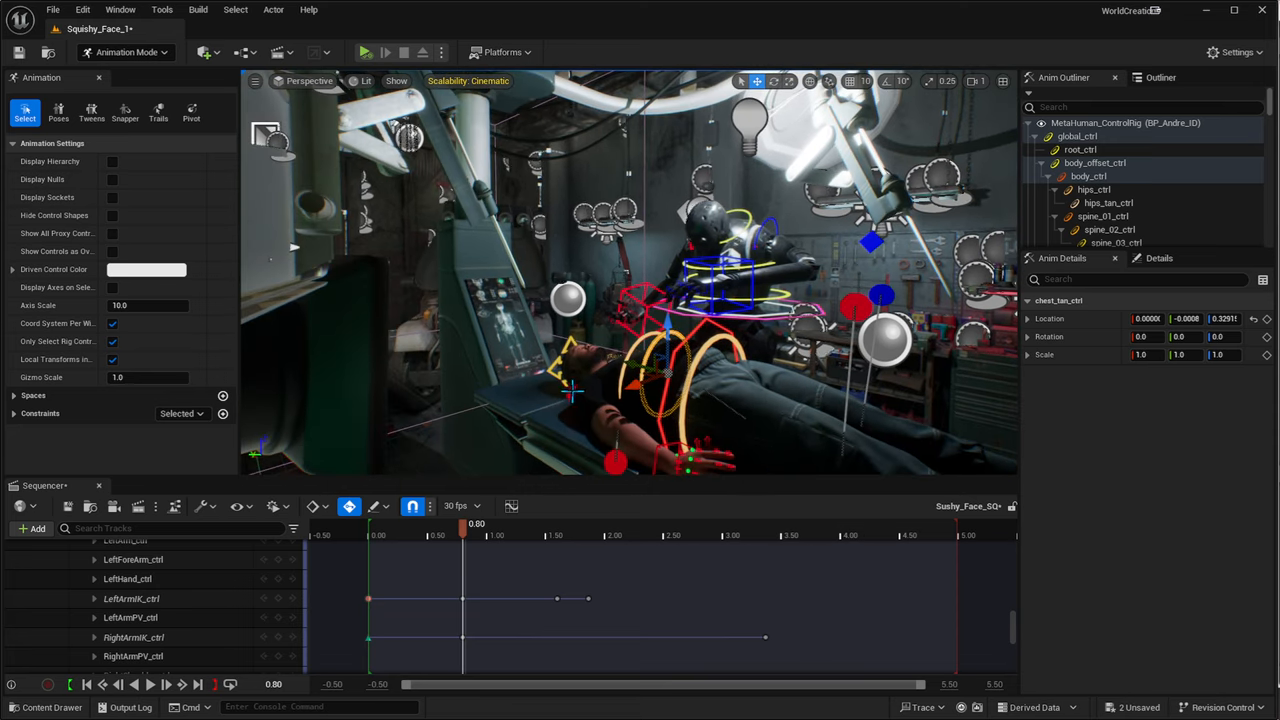
mouse_move(512, 252)
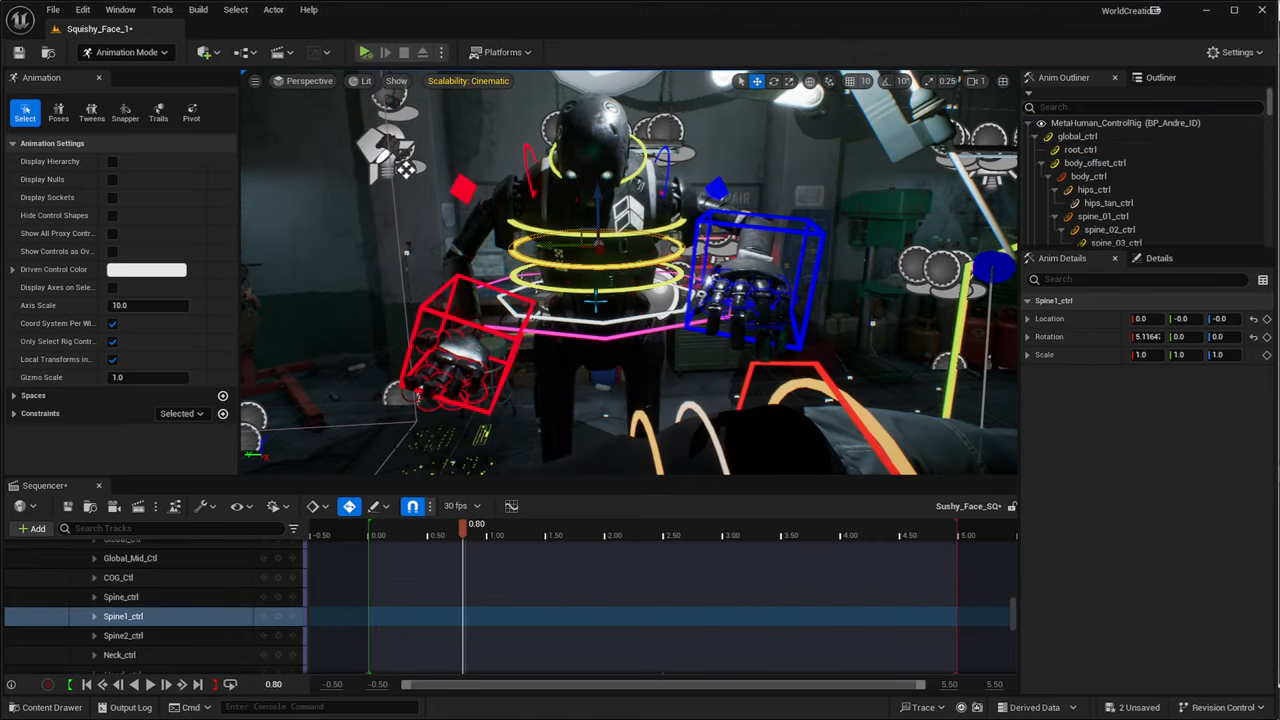
- Select the COG_Ctrl control and orbit out to see the whole rigged figure on the table
click(108, 576)
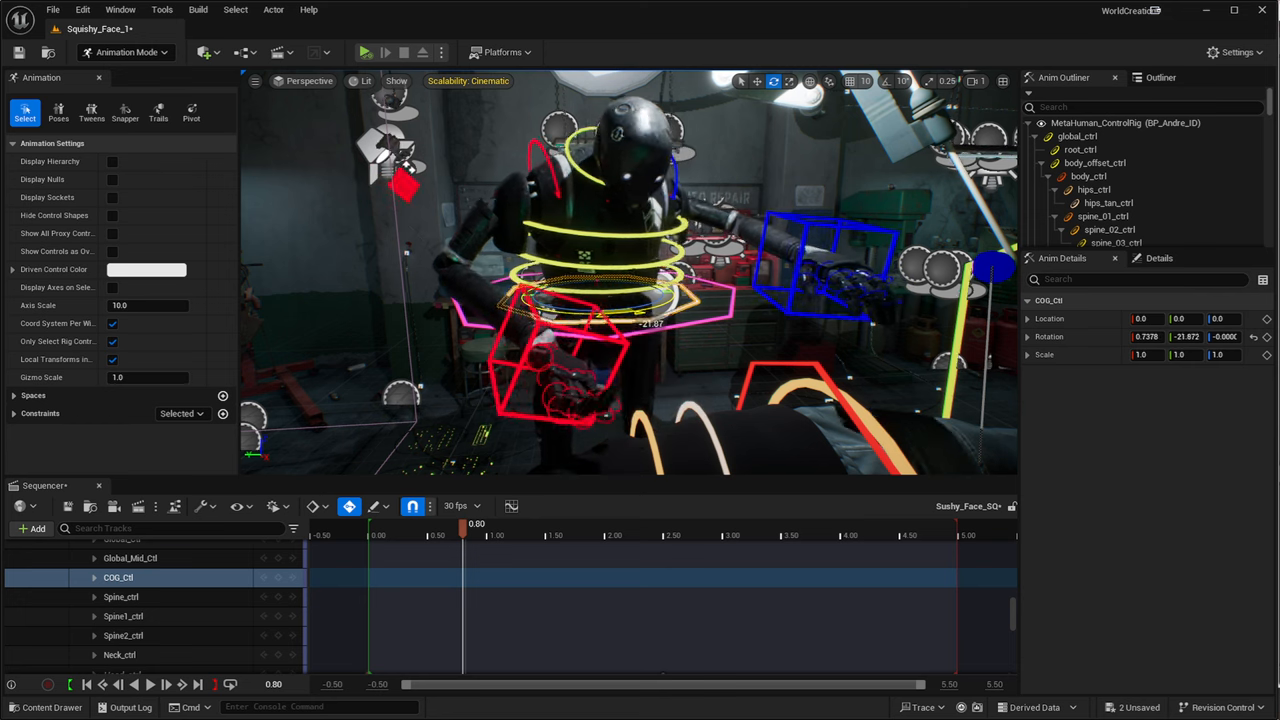
drag(600, 290, 576, 310)
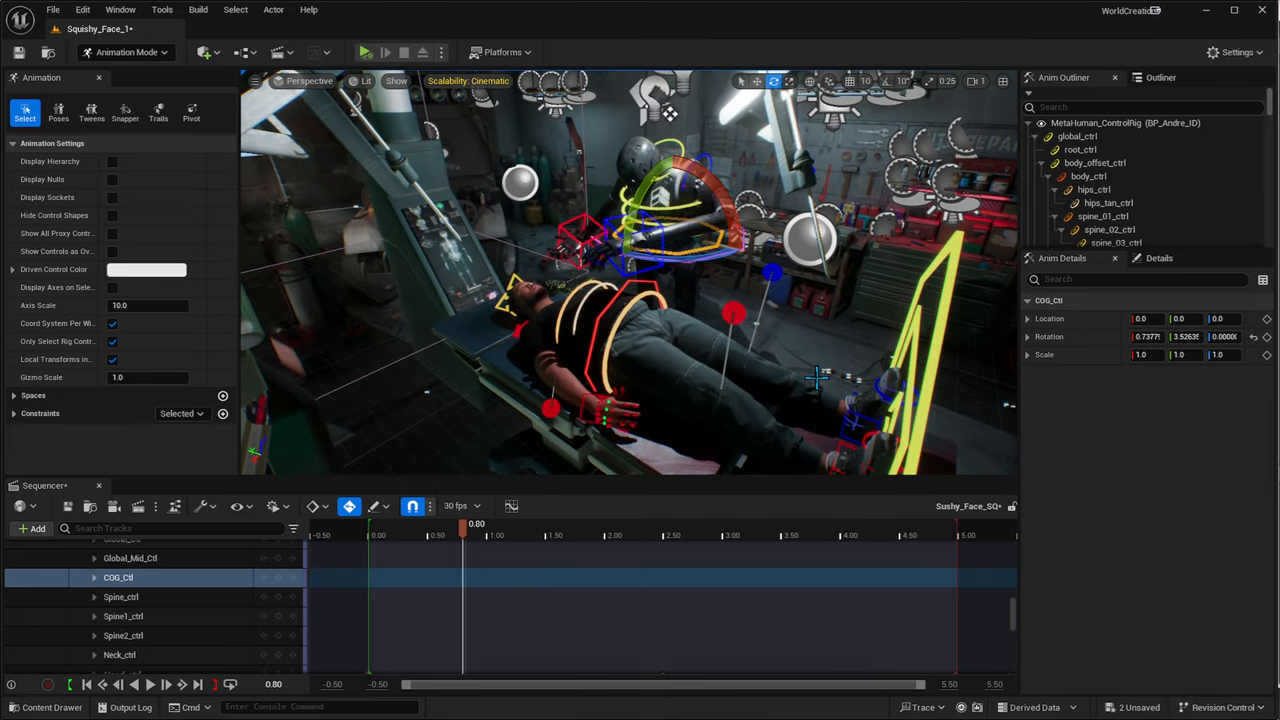
mouse_move(824, 384)
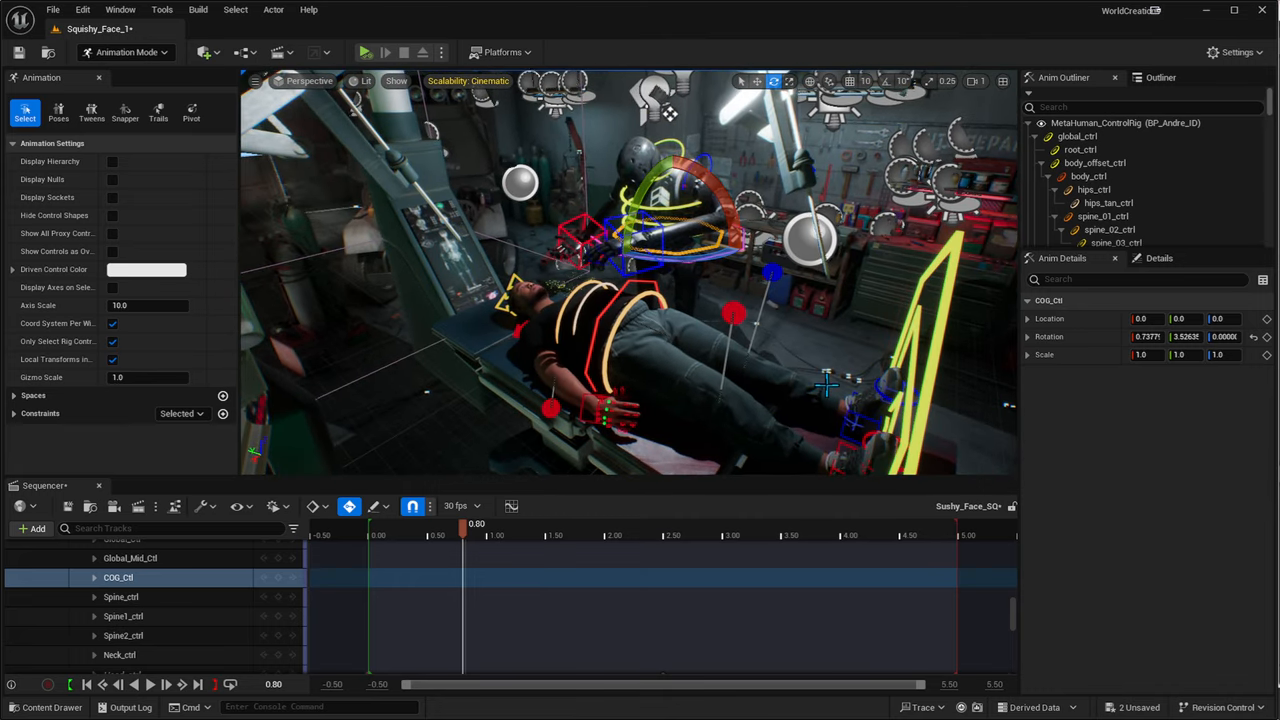